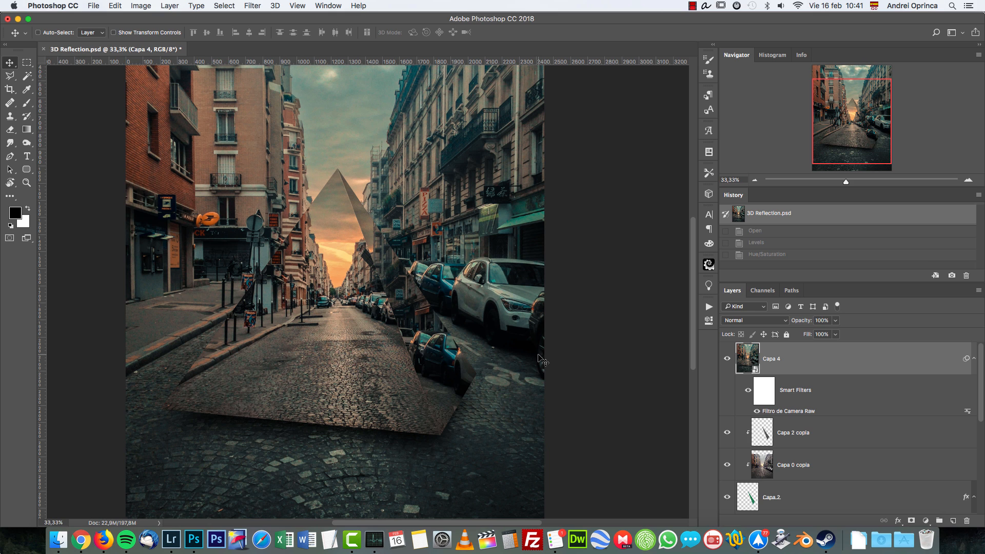
mouse_move(511, 261)
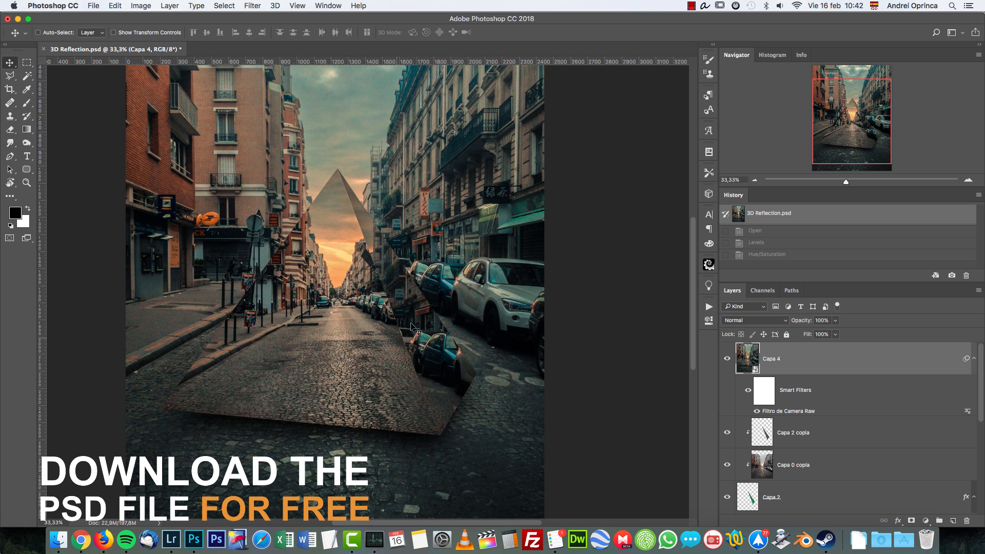
mouse_move(337, 211)
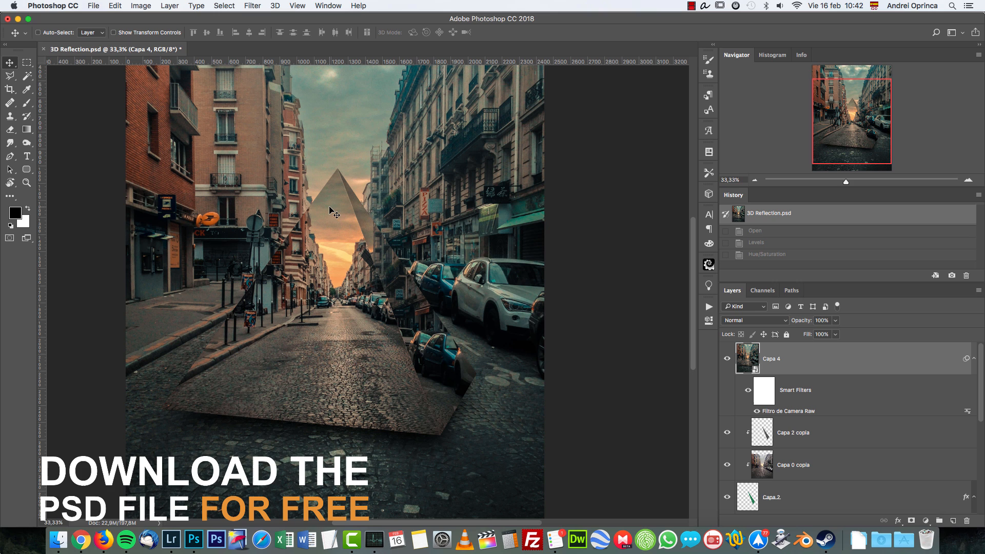
mouse_move(405, 287)
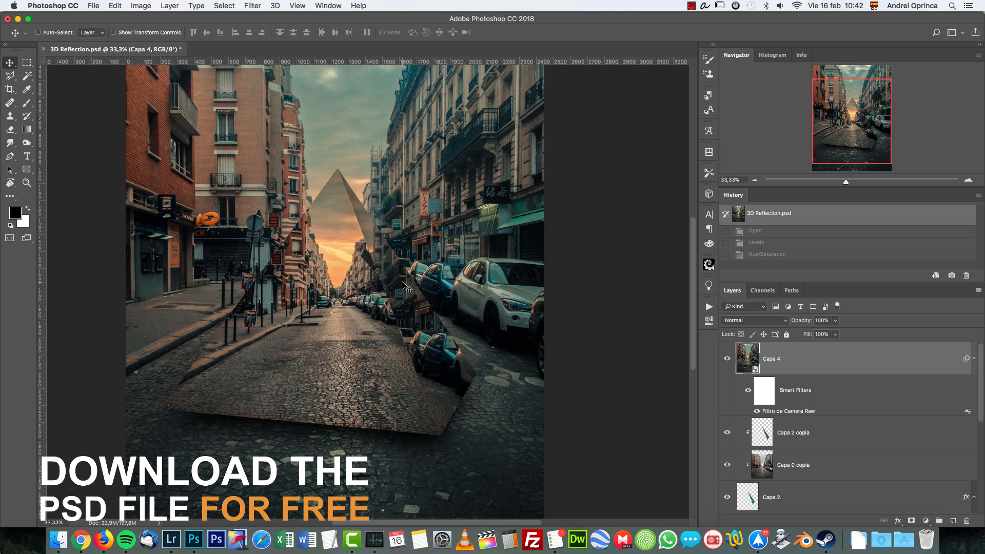
mouse_move(393, 250)
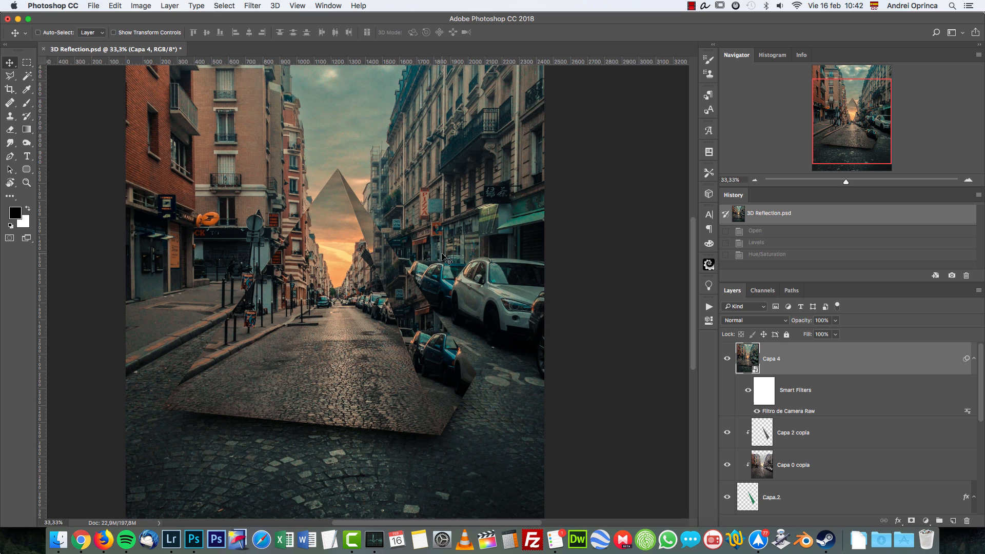
mouse_move(433, 259)
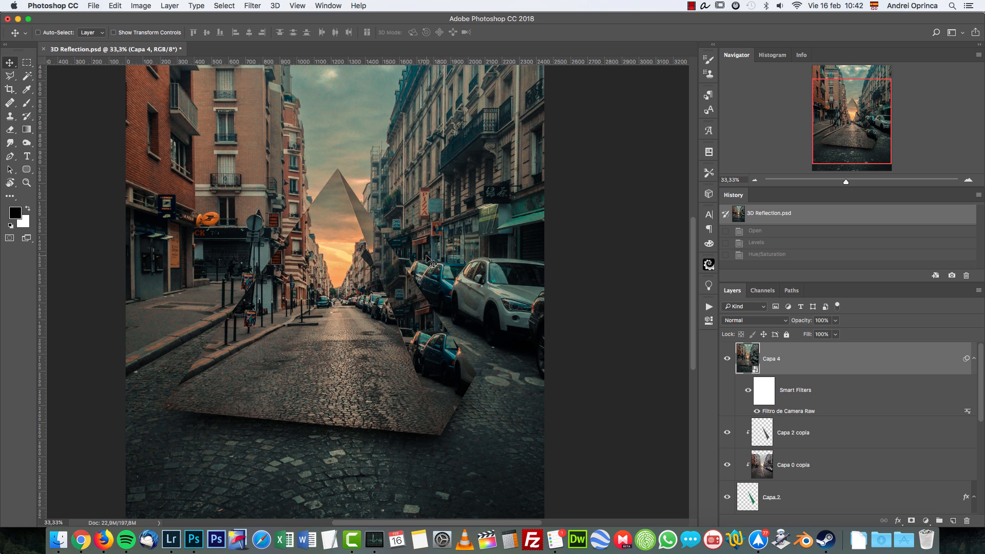
mouse_move(422, 244)
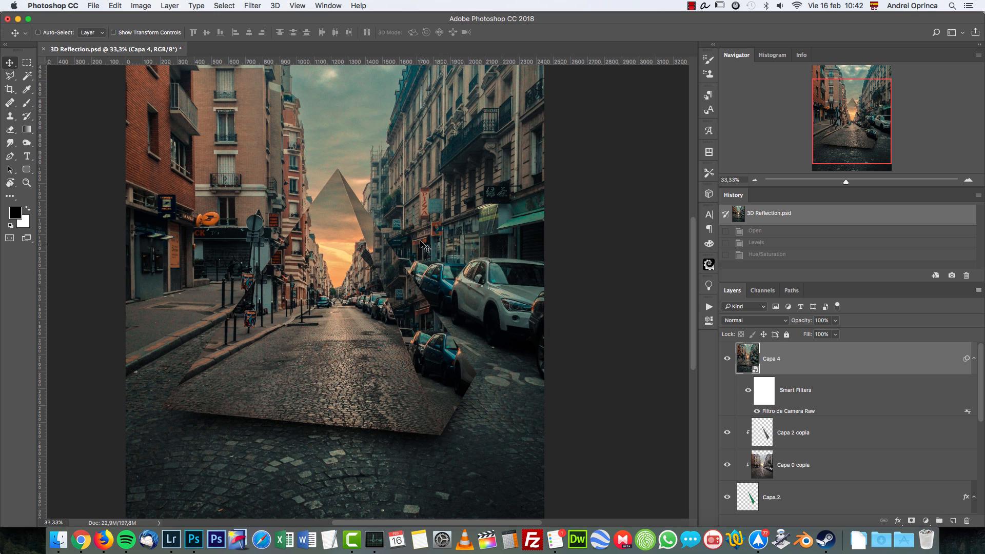
mouse_move(355, 297)
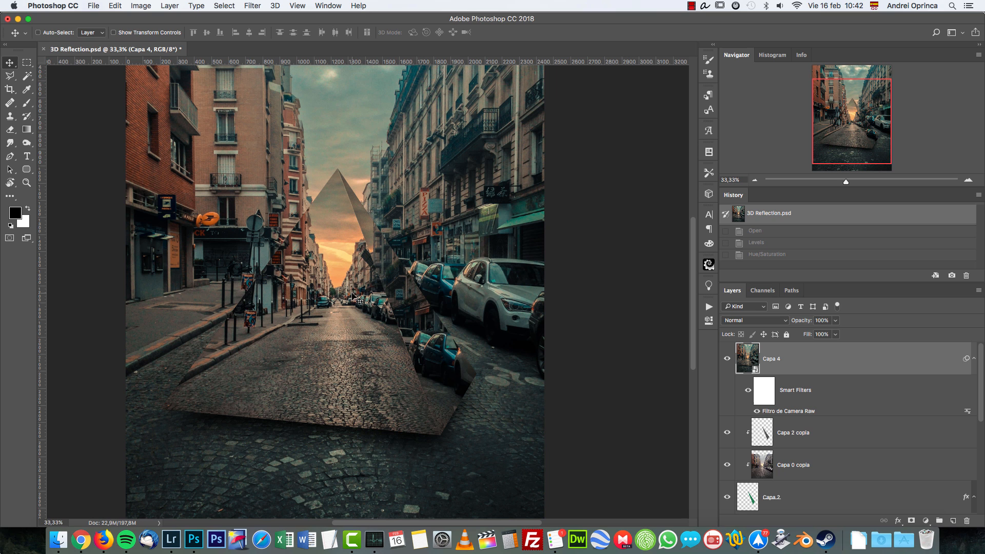
mouse_move(601, 309)
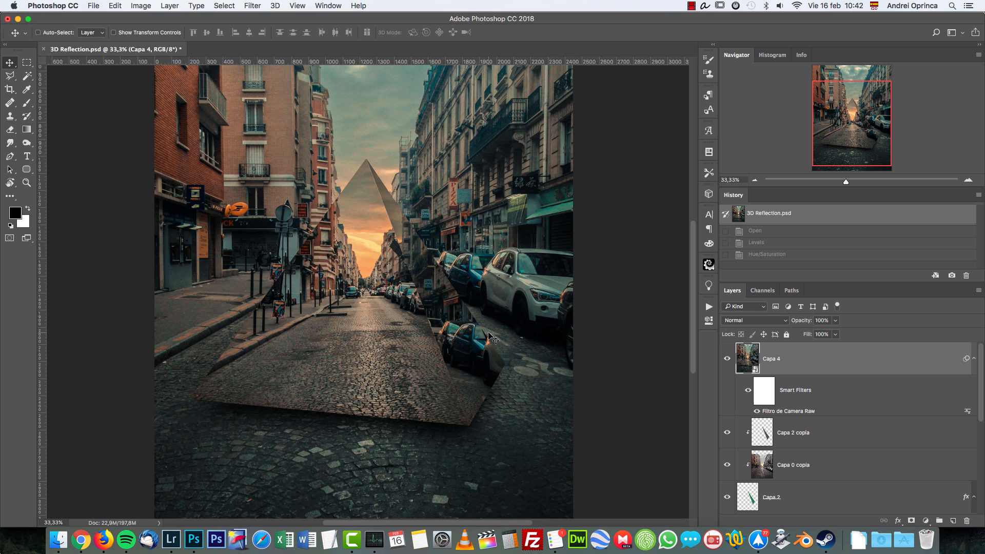
- Paste the street photo into the new document and add an empty layer above it
scroll(down, 3)
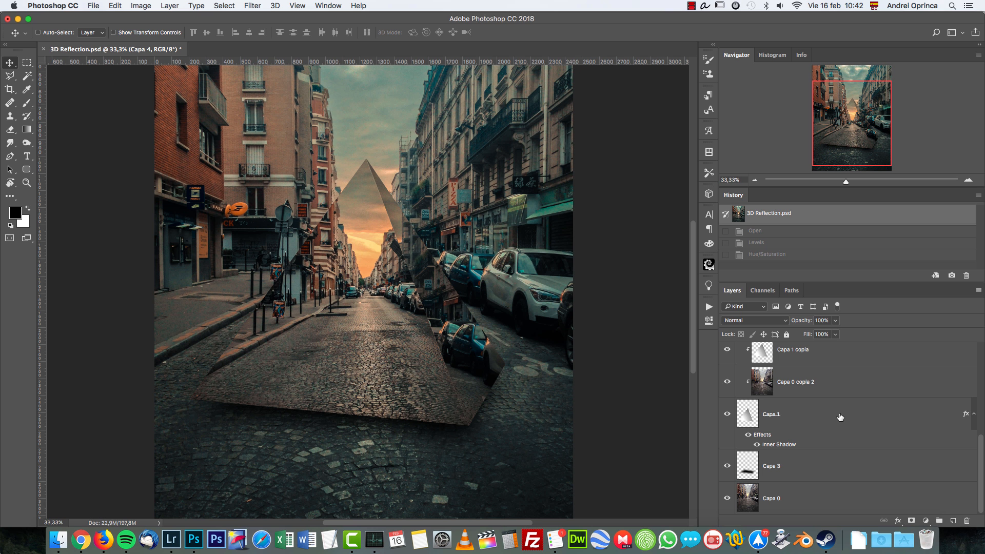
mouse_move(839, 511)
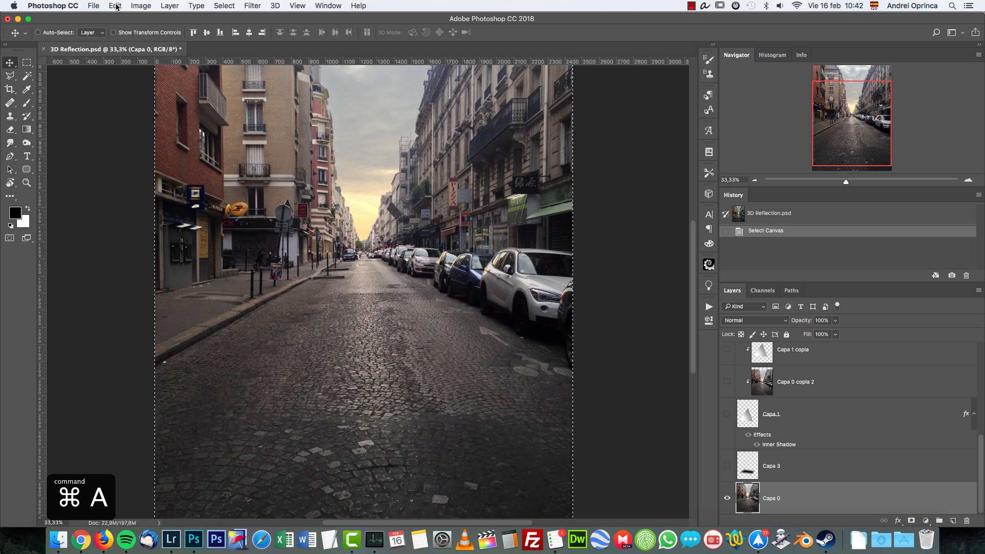
click(113, 6)
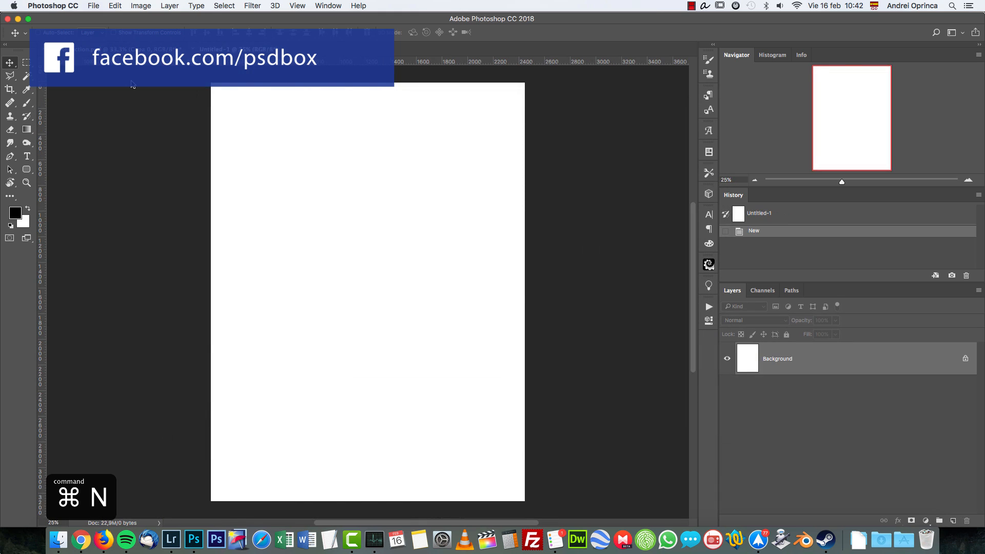
key(cmd+v)
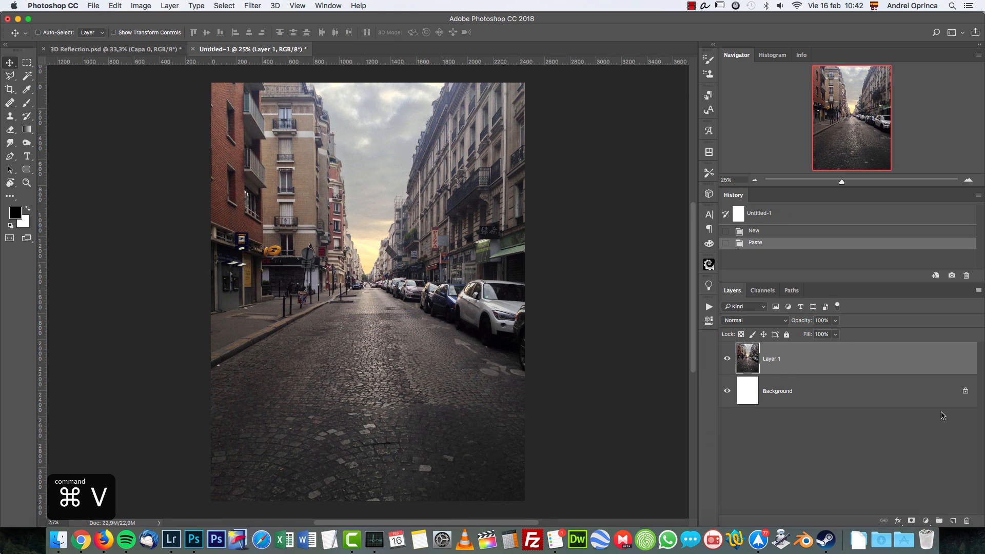
click(953, 521)
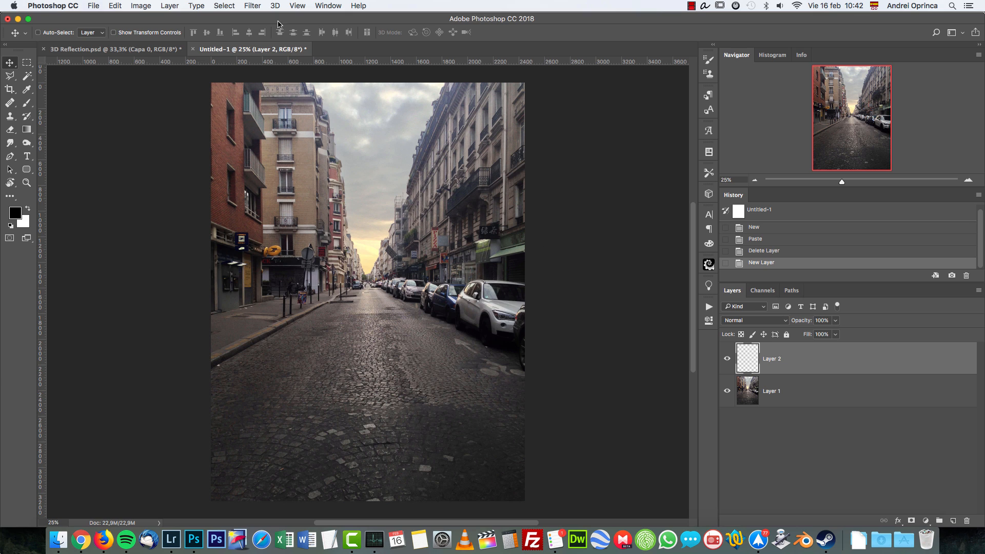
click(275, 7)
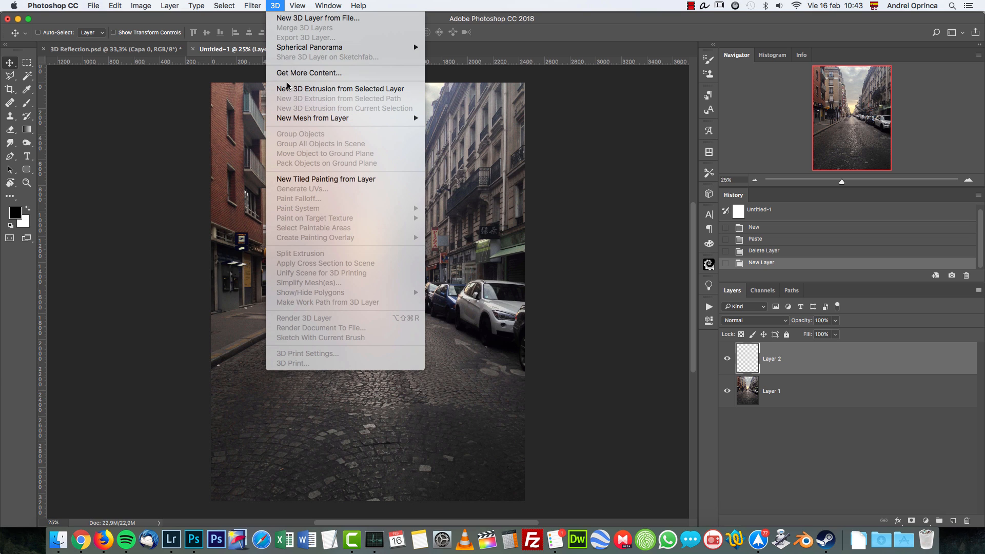
mouse_move(340, 88)
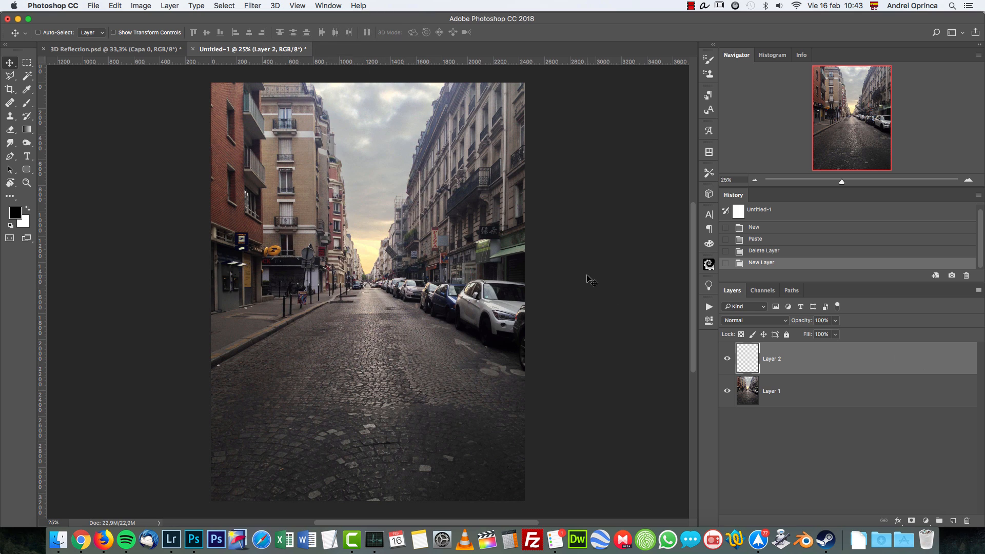
mouse_move(715, 411)
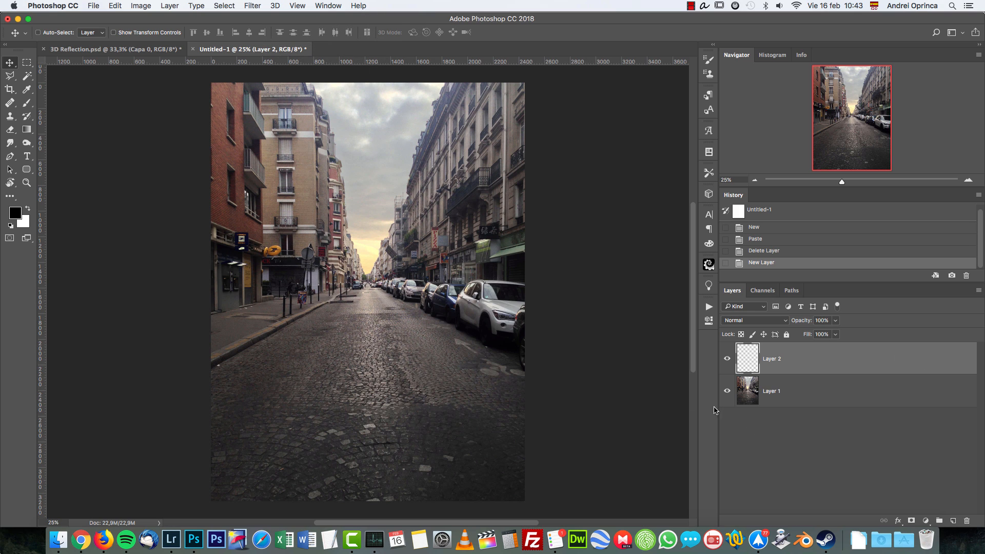
mouse_move(792, 366)
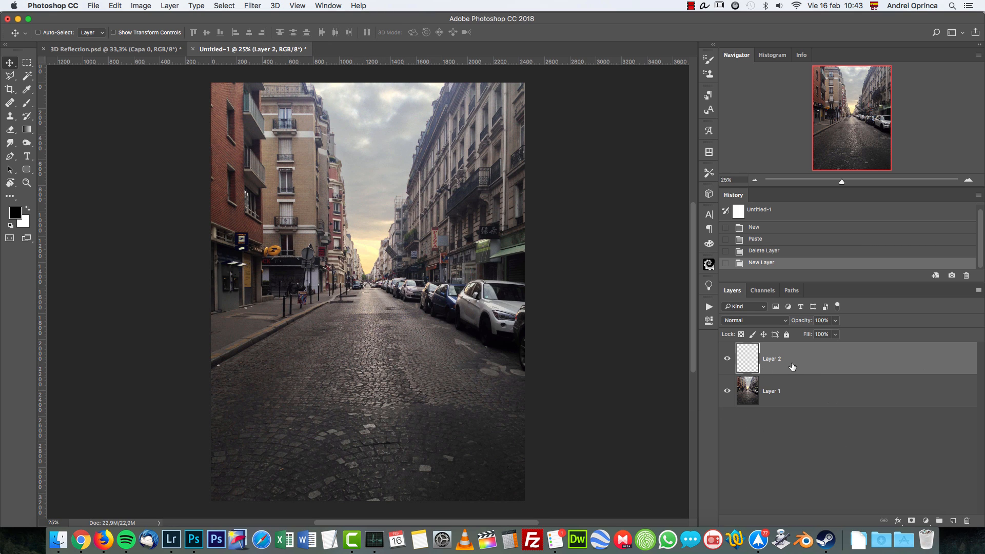
mouse_move(256, 6)
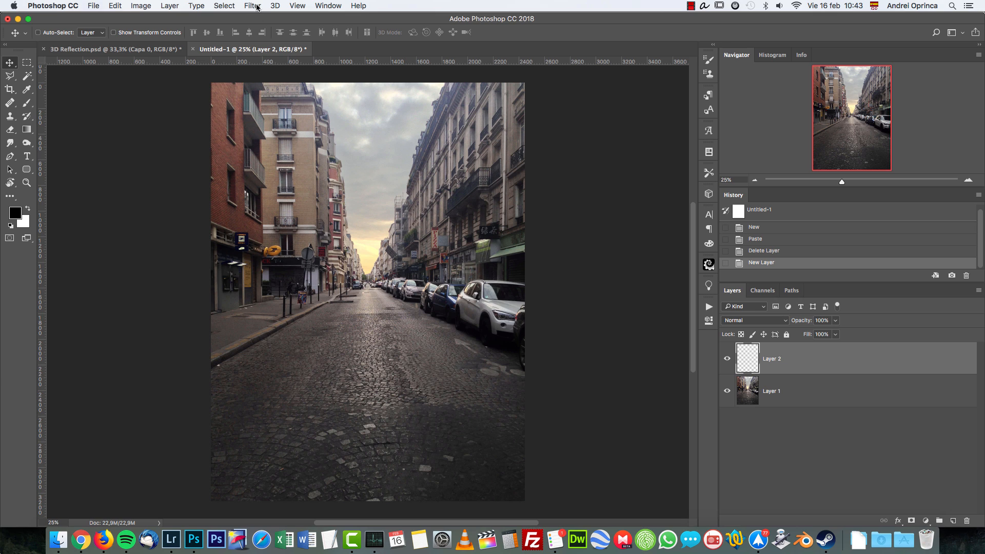
- Bring up the 3D menu to create a pyramid mesh from the empty layer
click(275, 6)
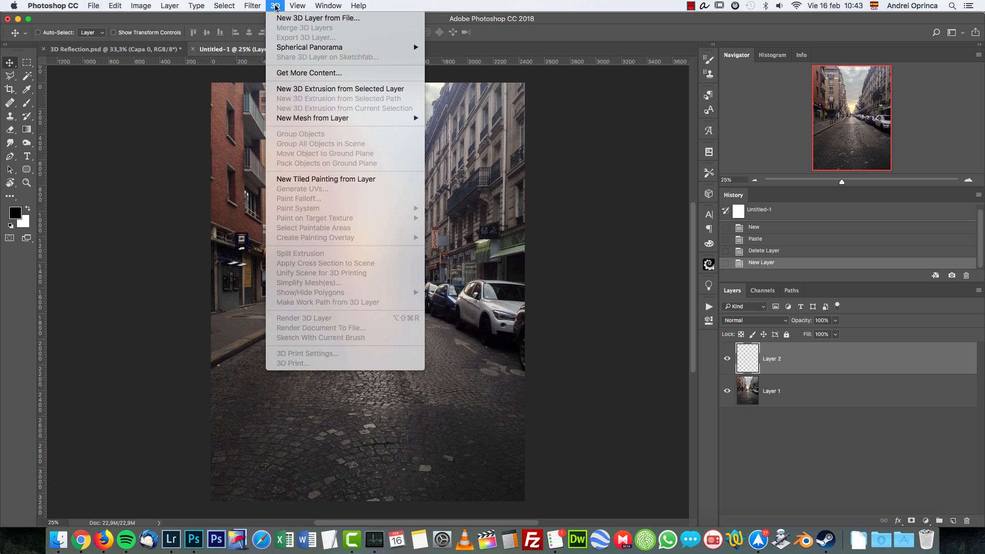
mouse_move(331, 112)
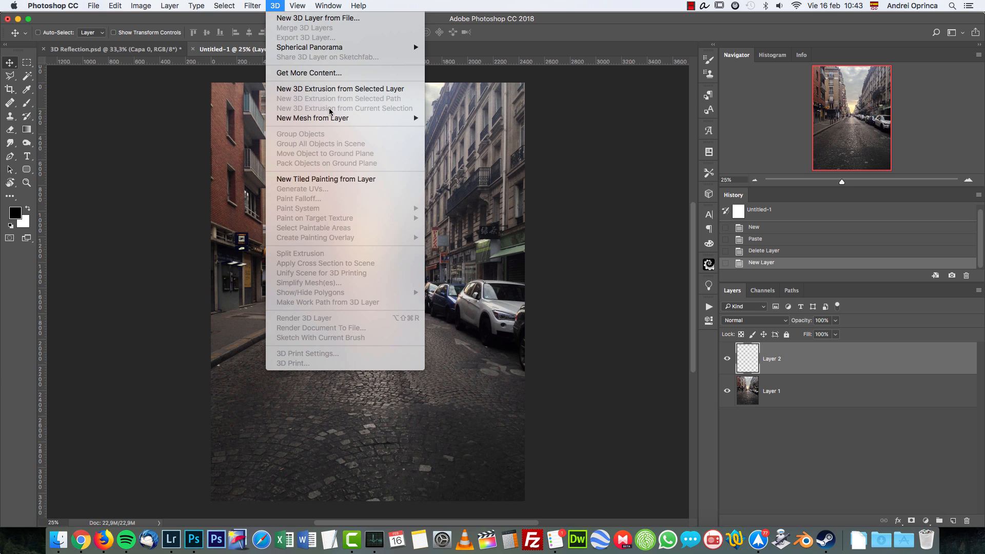
mouse_move(313, 118)
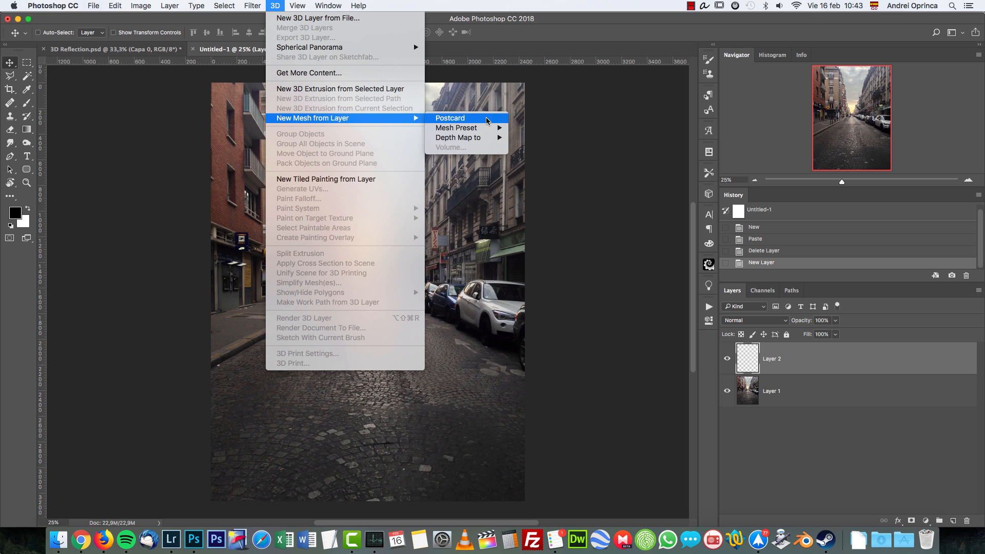
mouse_move(455, 128)
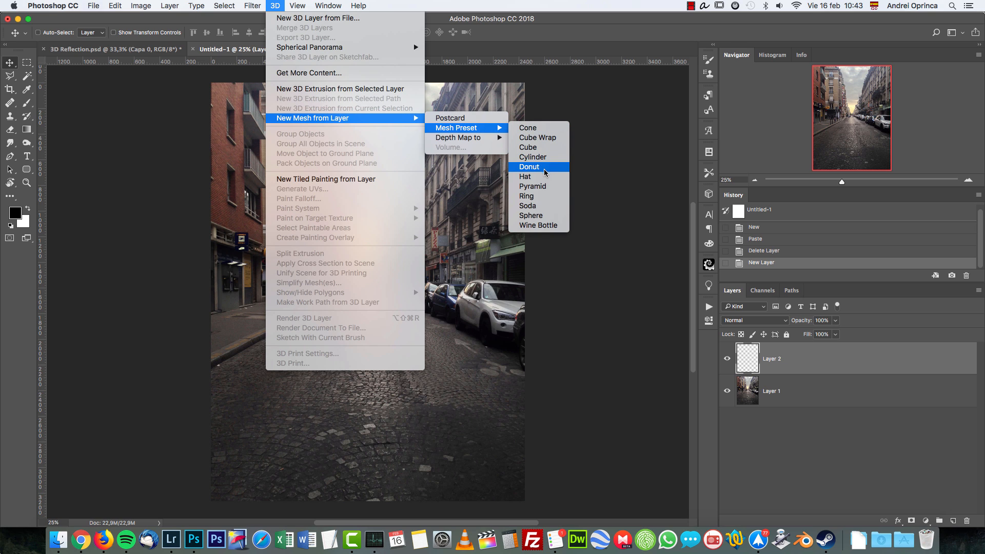
mouse_move(538, 136)
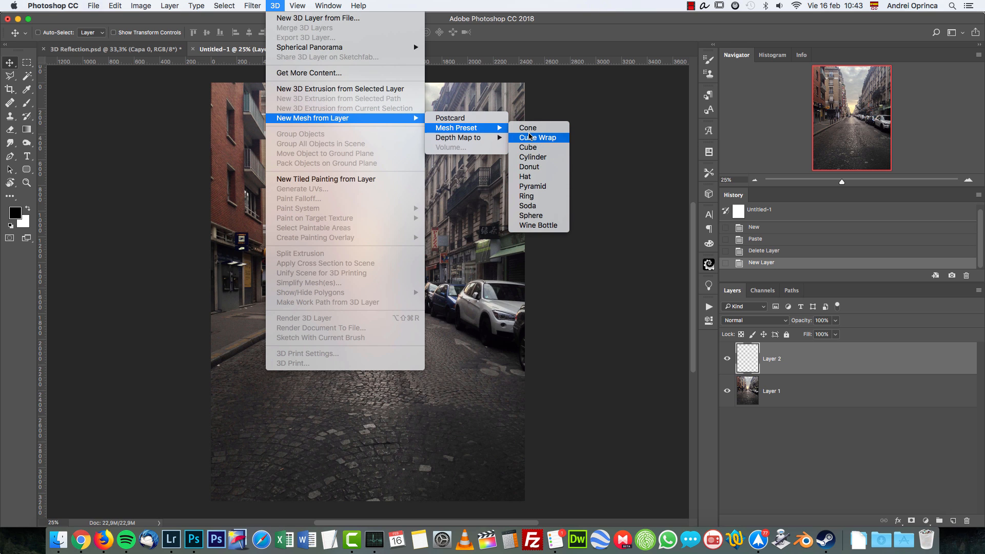
mouse_move(545, 175)
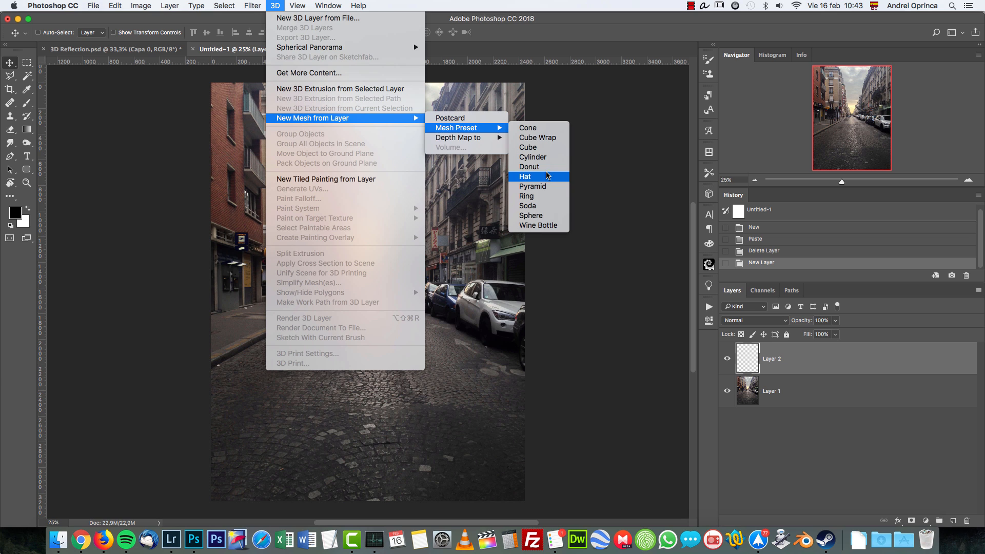
mouse_move(542, 166)
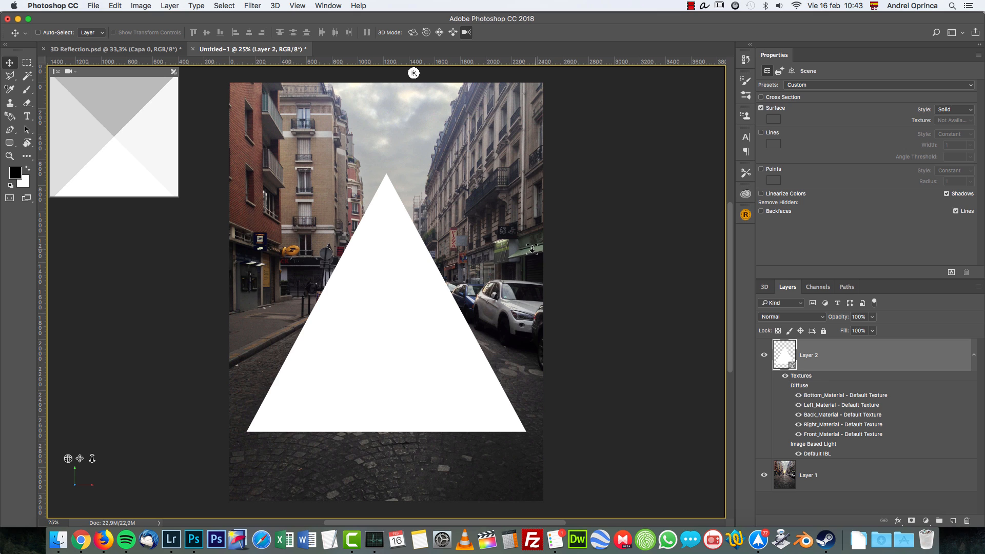
mouse_move(288, 326)
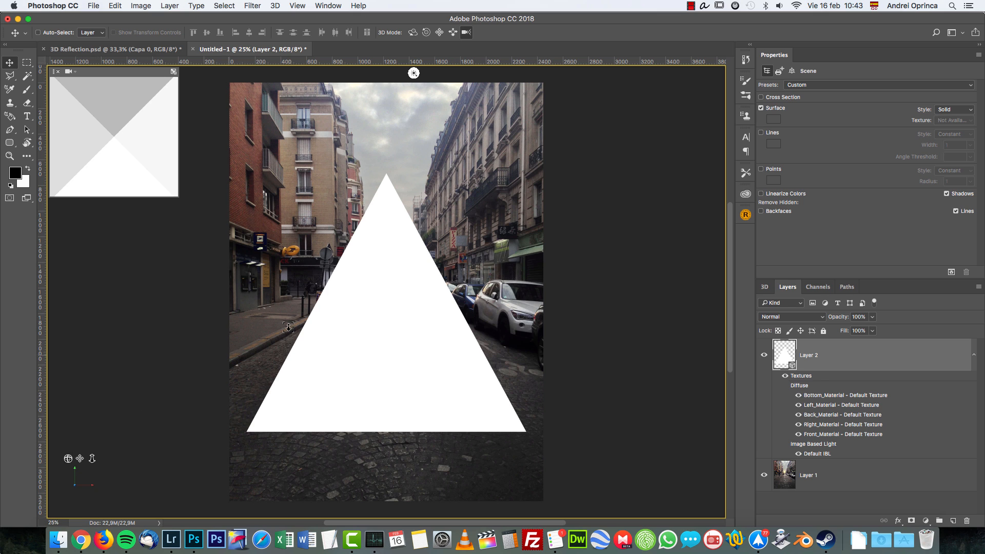
- Switch between the 3D scene object list and the layers list to check the pyramid layer
click(764, 287)
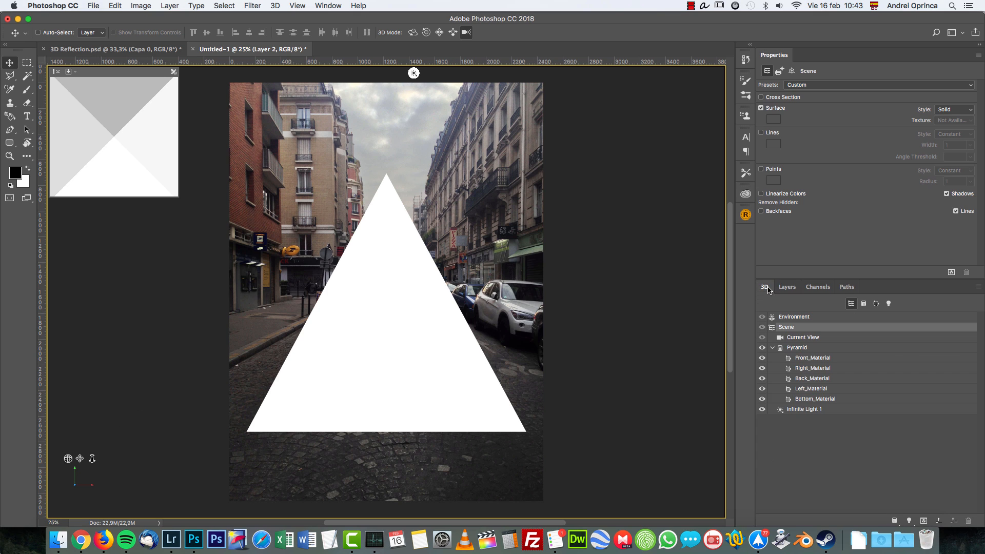
click(787, 287)
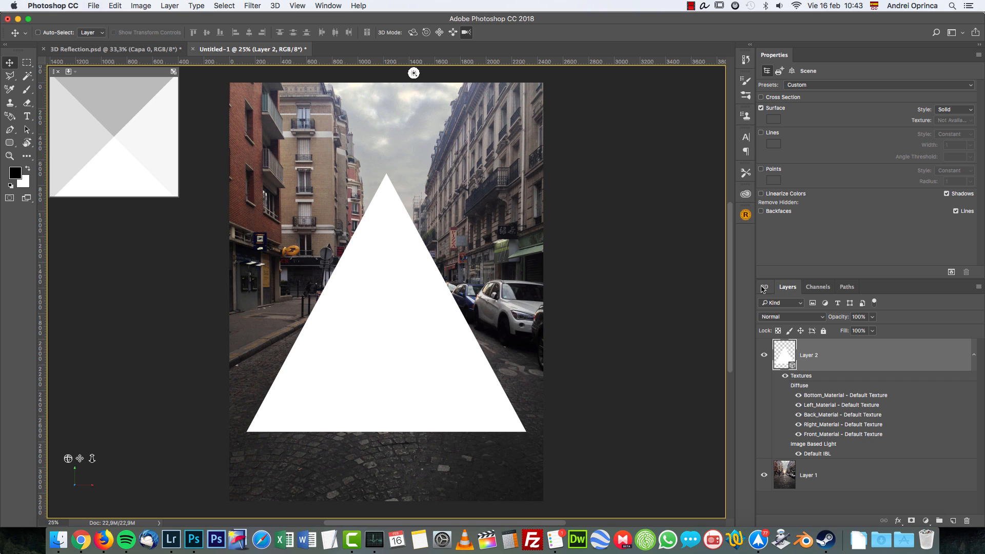
click(765, 289)
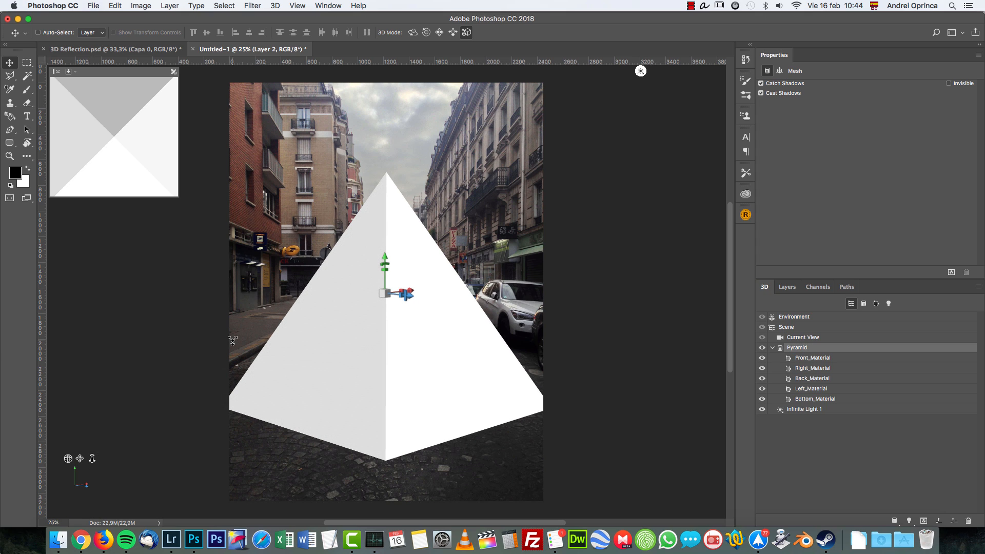
mouse_move(401, 335)
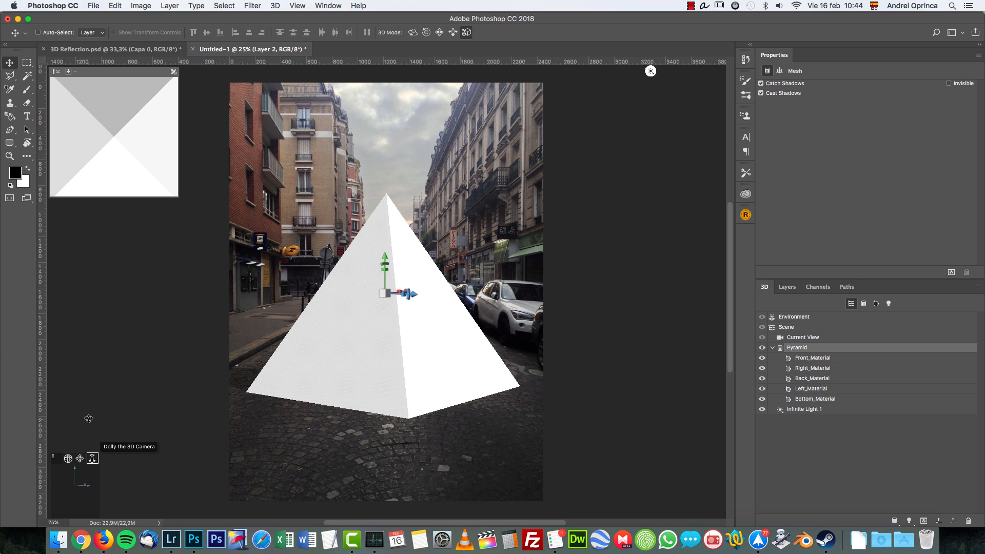
mouse_move(68, 457)
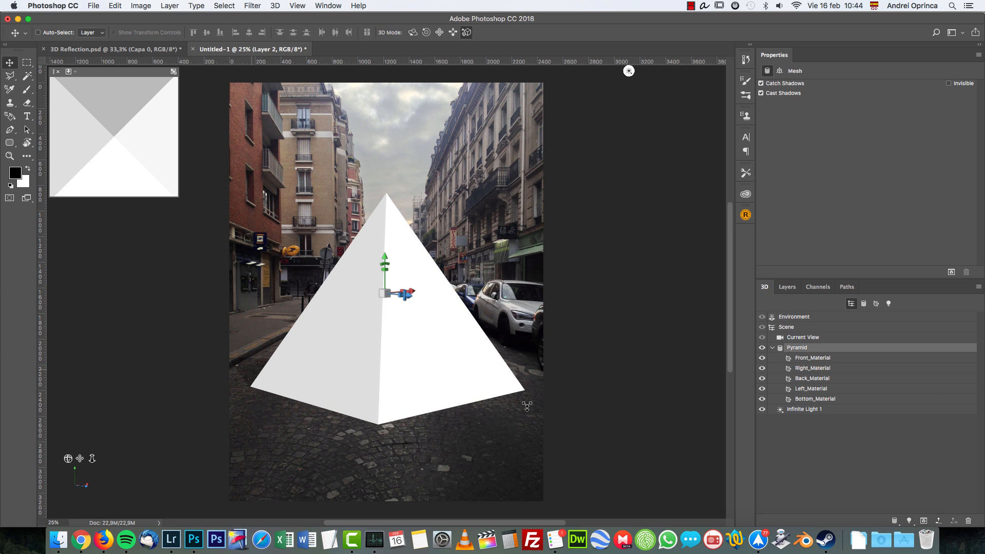
- Select Infinite Light 1, re-aim its direction and uncheck its Shadow property
click(804, 409)
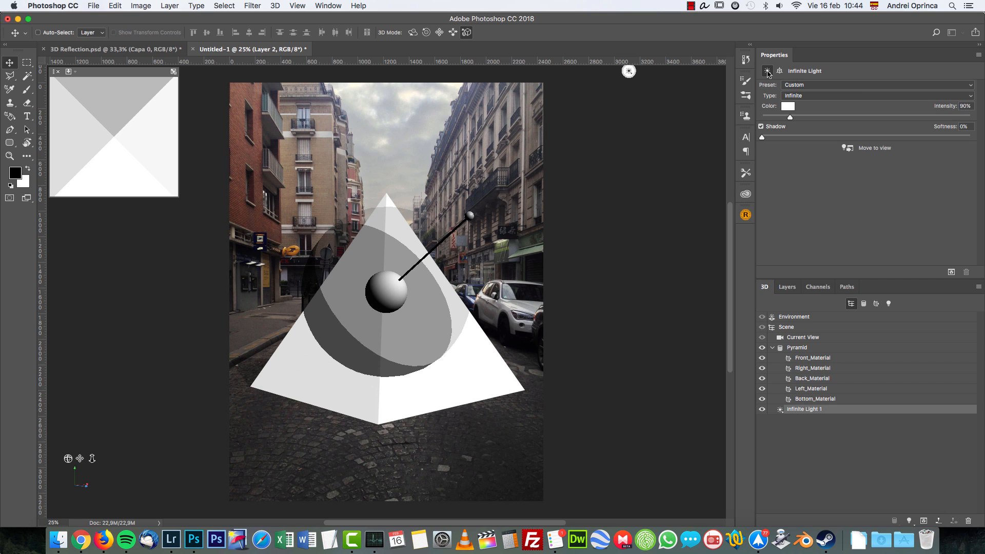
click(779, 71)
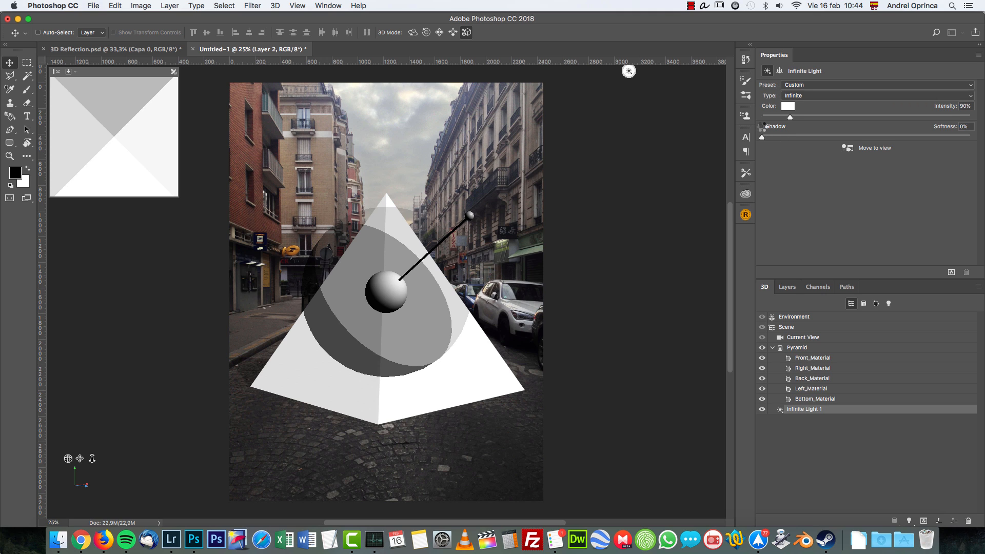
click(762, 126)
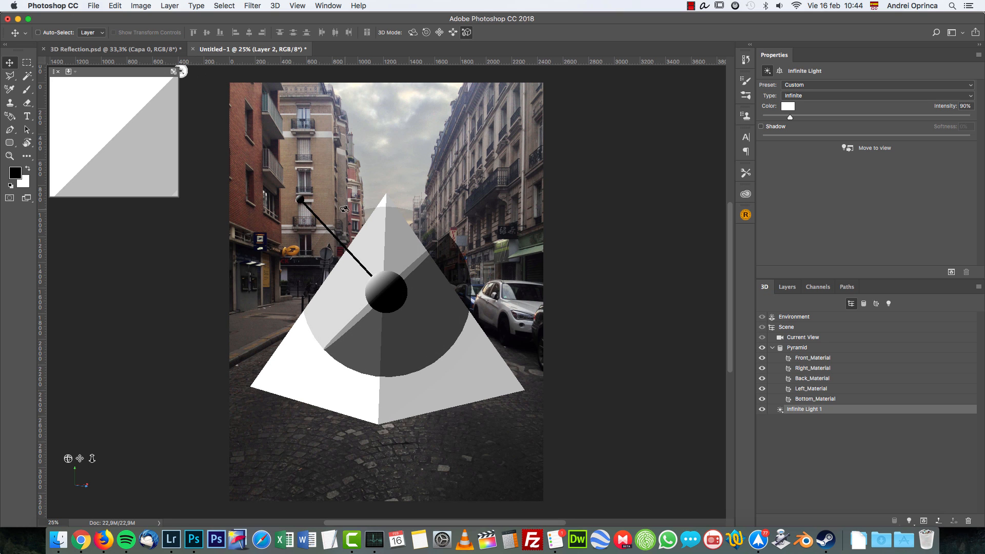
click(796, 348)
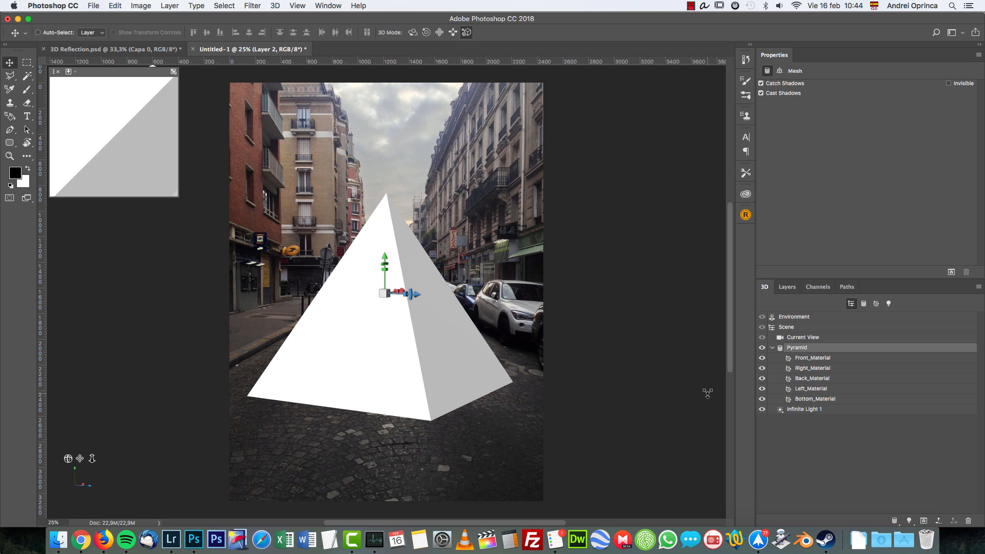
mouse_move(401, 259)
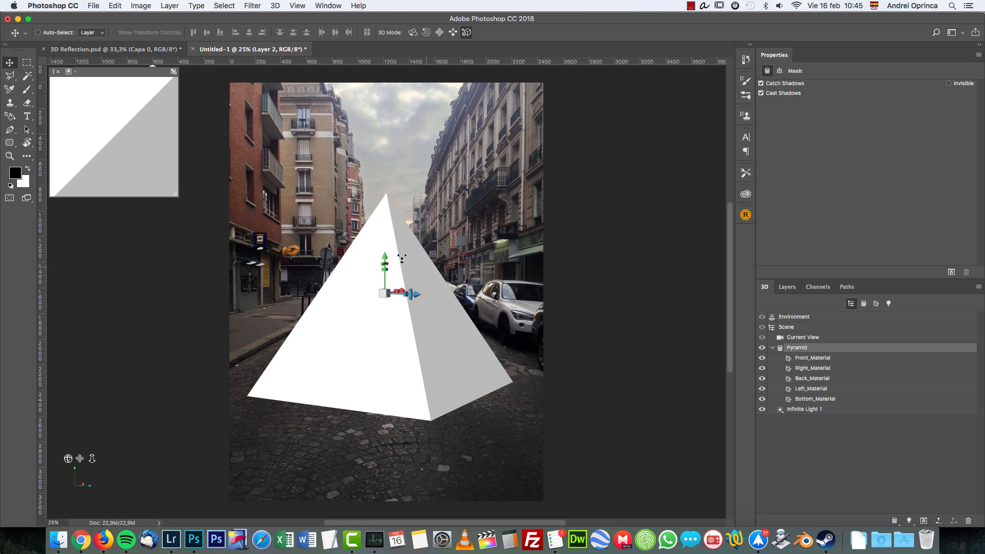
mouse_move(404, 267)
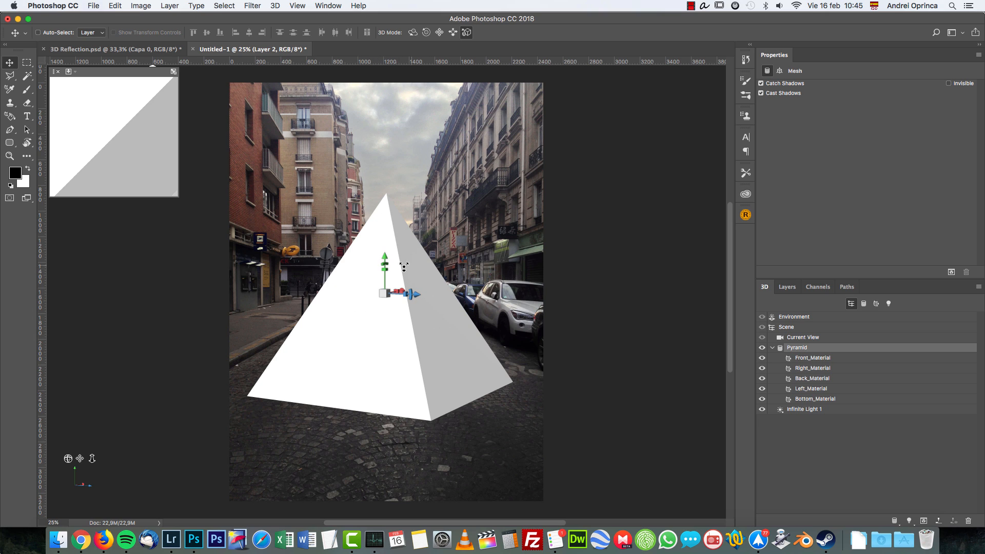
mouse_move(366, 275)
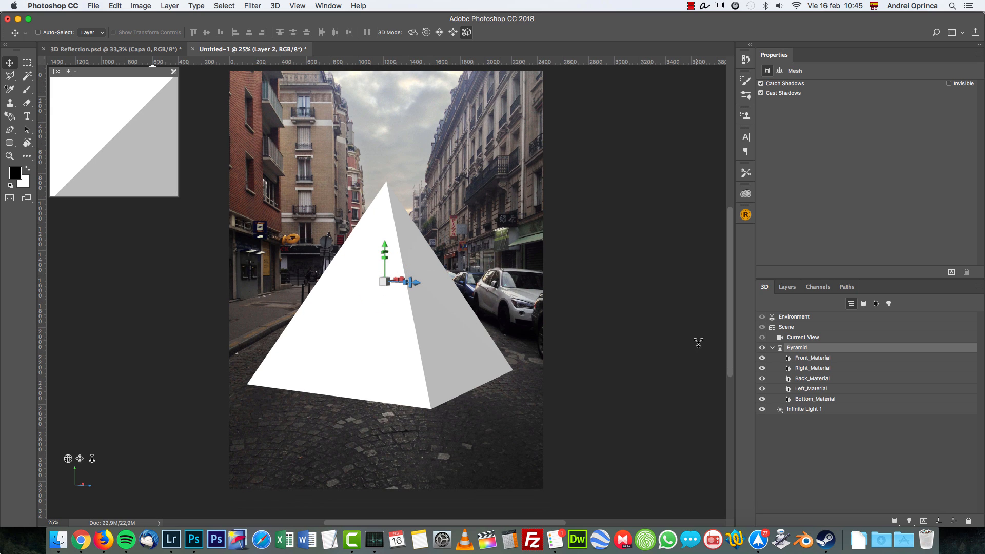
- Set the front face material's diffuse colour to blue in the Color Picker
click(811, 367)
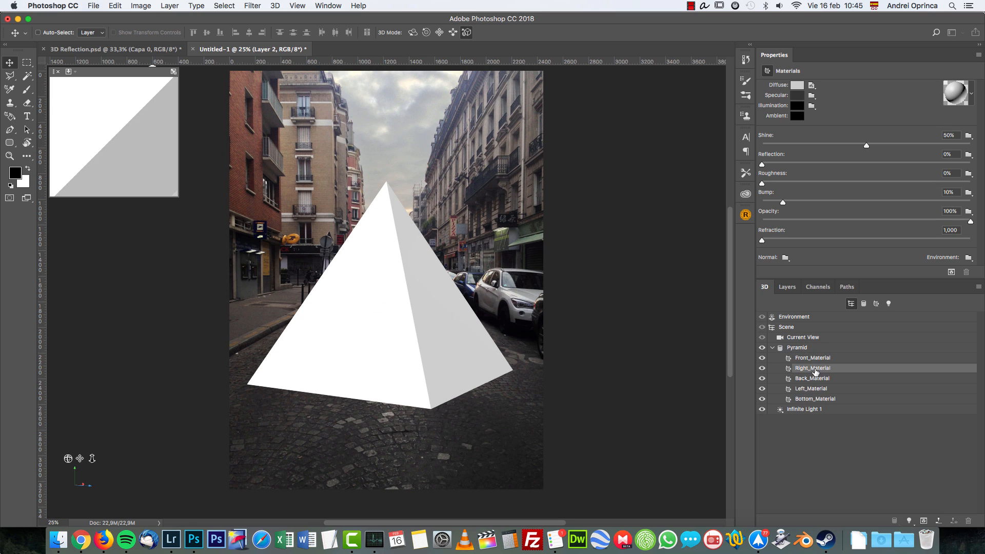
click(812, 357)
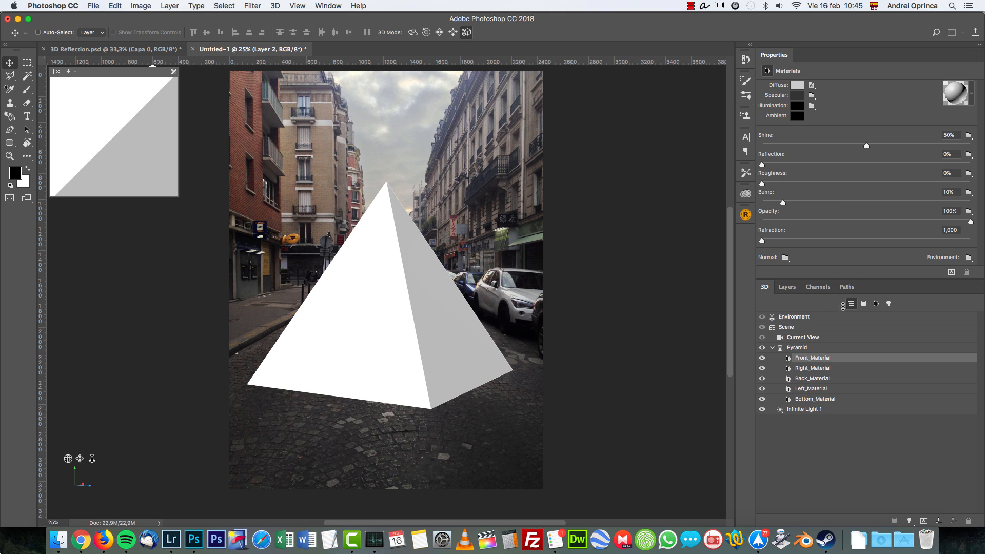
click(796, 86)
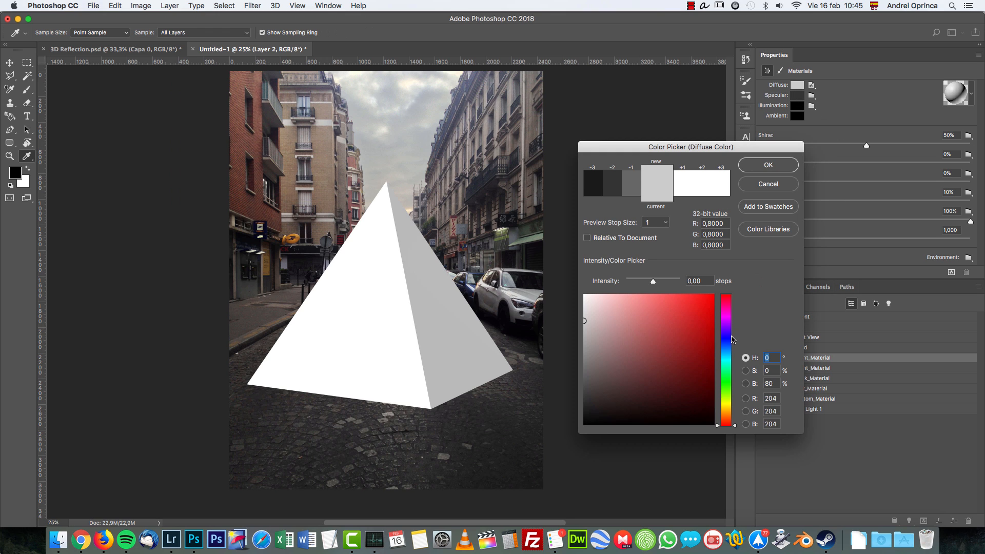
click(697, 321)
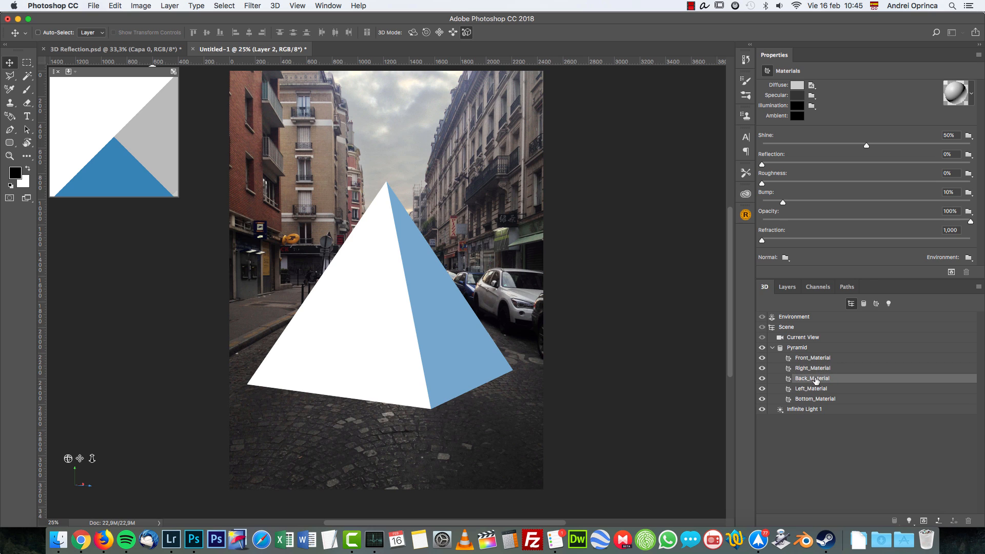
- Set the other face material's diffuse colour to hot pink
click(811, 388)
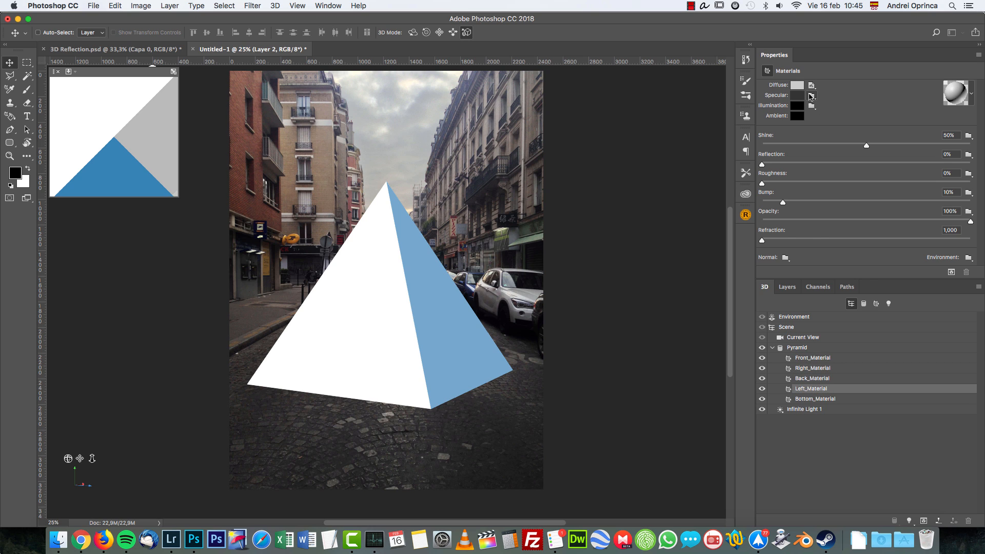
click(797, 85)
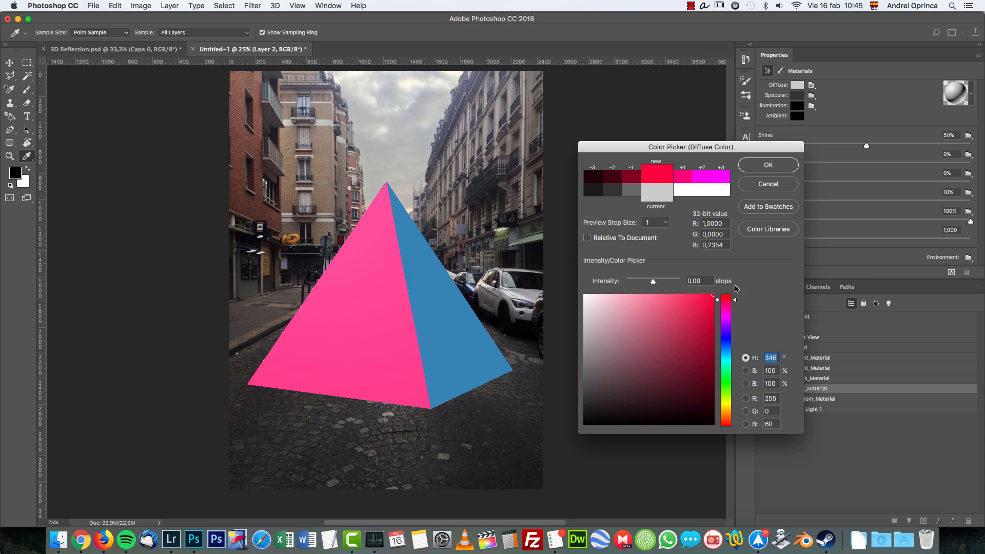
click(768, 164)
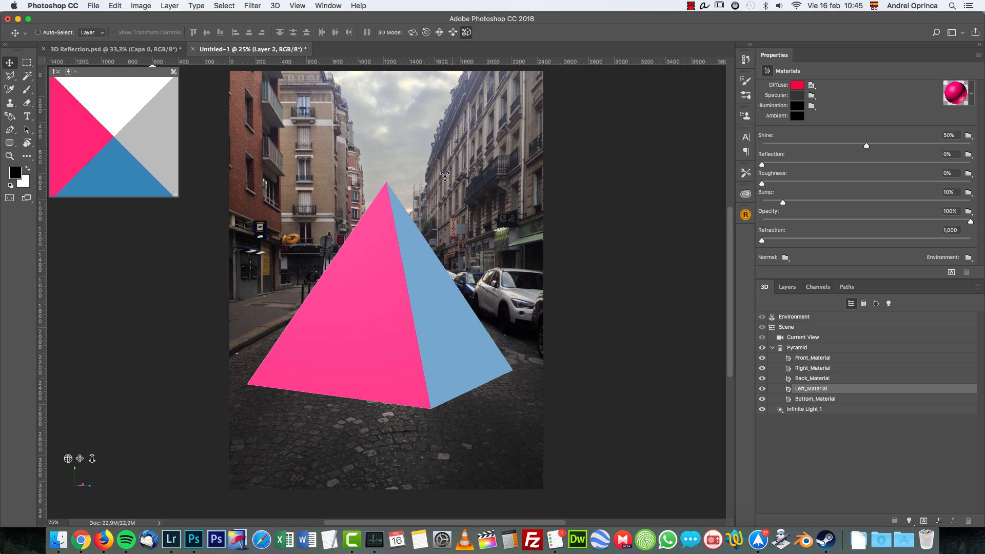
mouse_move(378, 320)
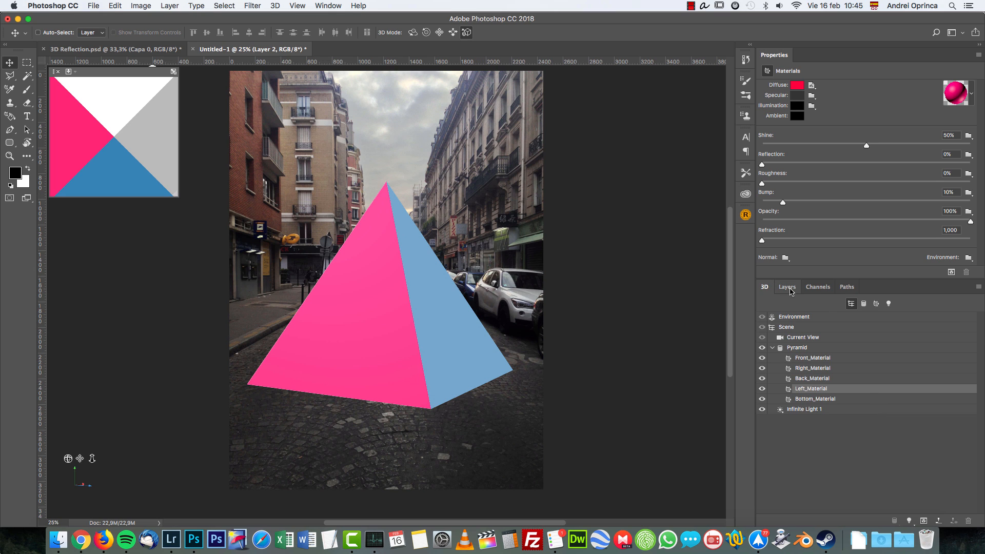
- Rasterize the 3D pyramid layer into a flat pixel layer
click(787, 287)
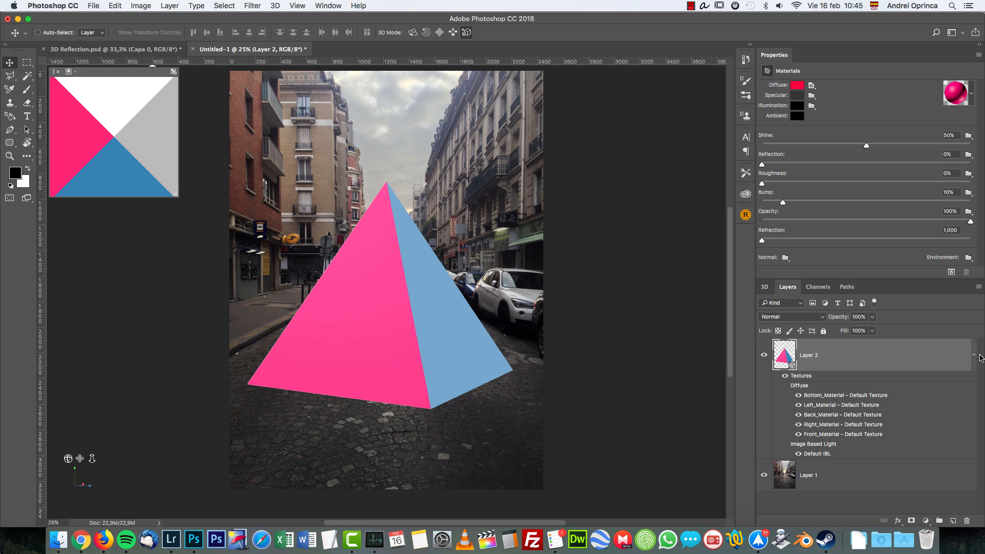
right_click(816, 354)
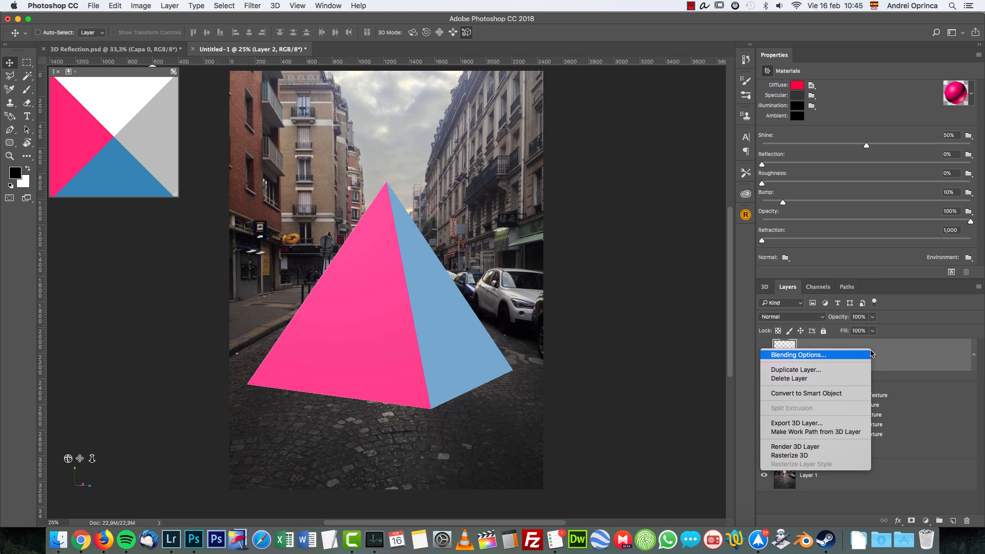
mouse_move(791, 455)
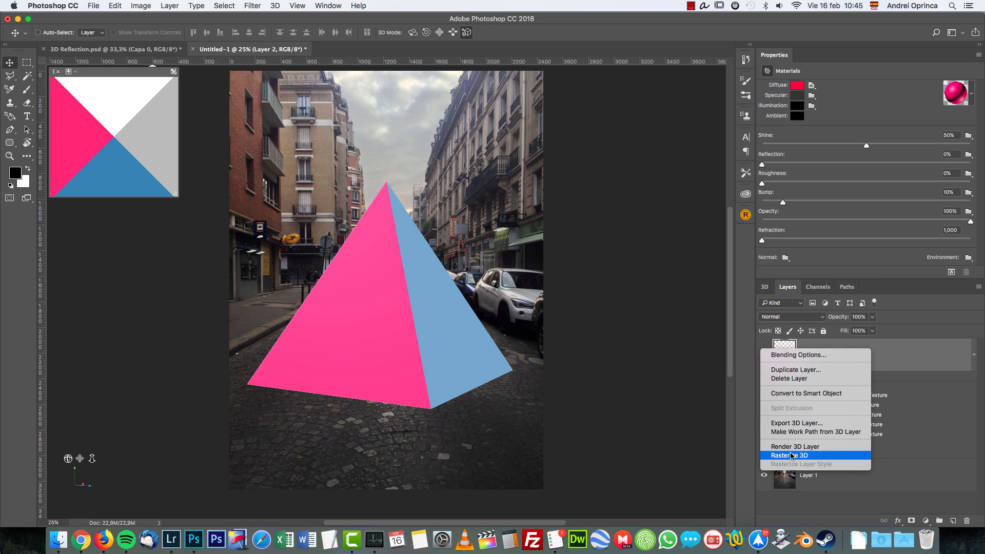
click(790, 455)
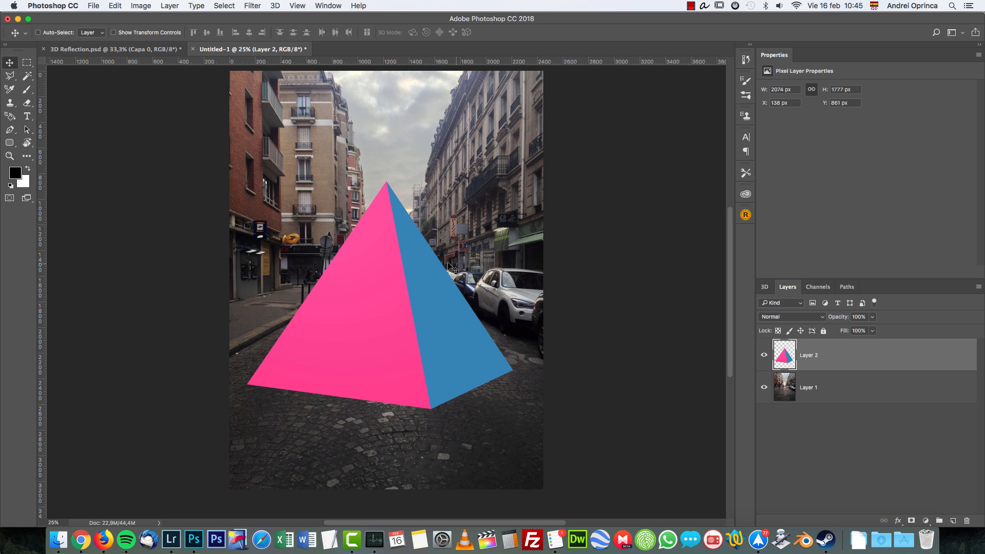
mouse_move(505, 302)
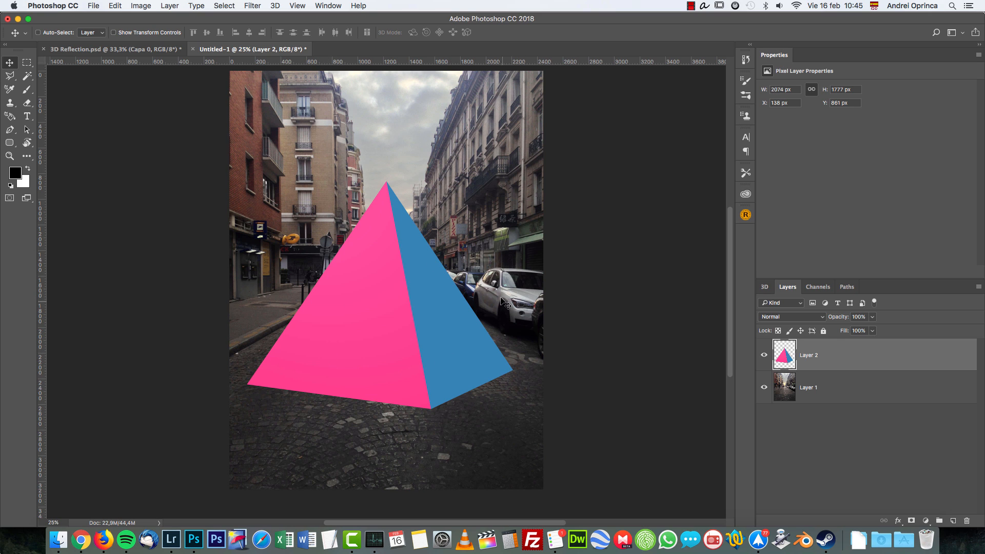
right_click(808, 354)
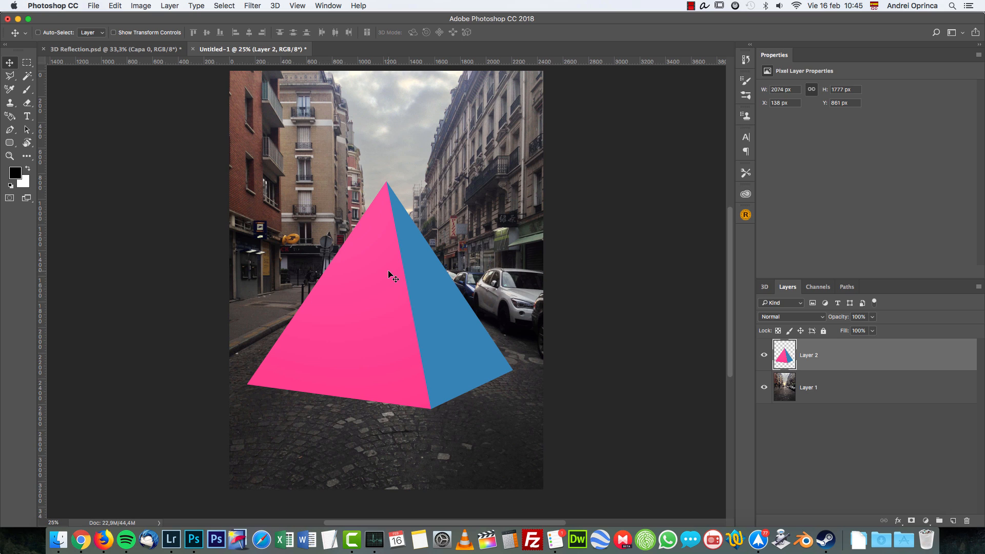
mouse_move(430, 337)
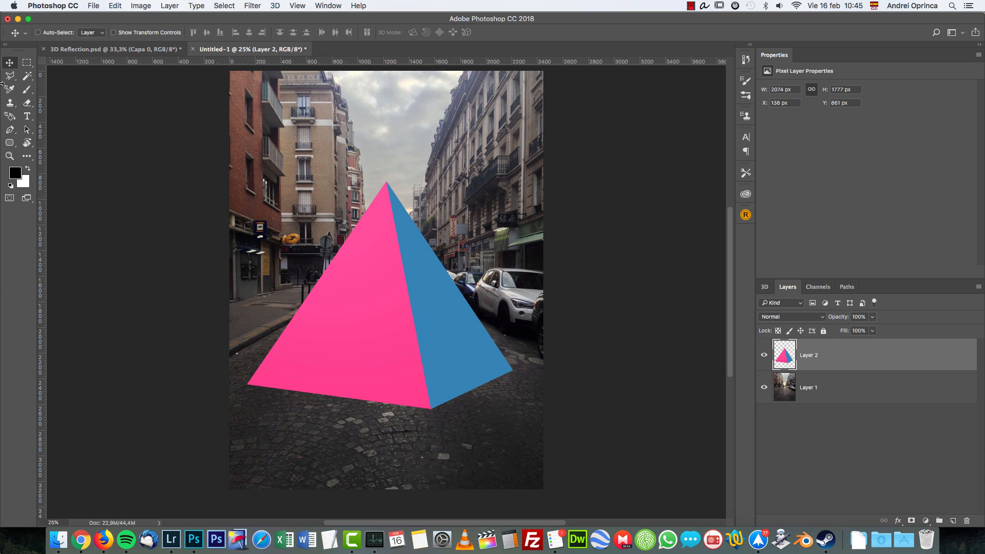
- Magic Wand the blue face, cut it to its own layer, leaving face 1 and face 2 layers
click(10, 75)
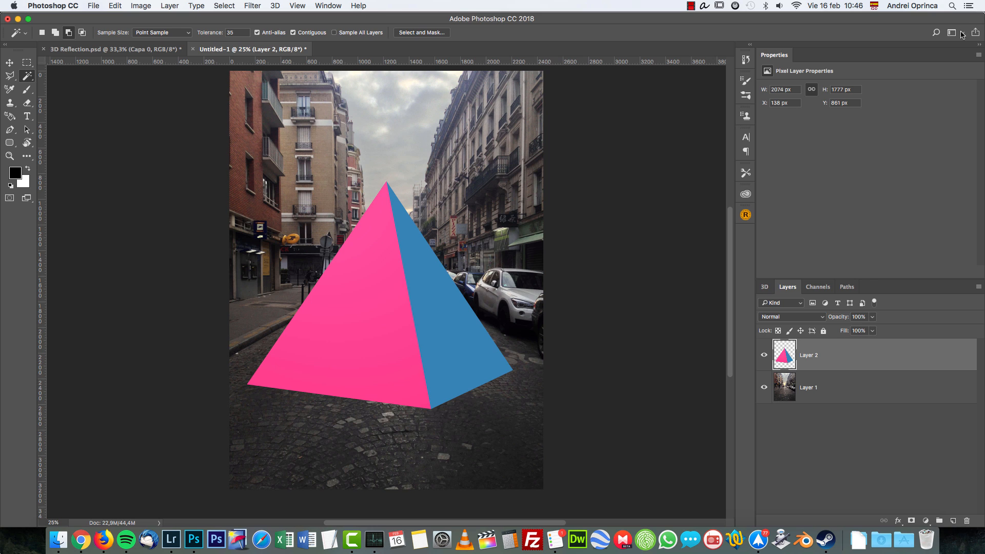
click(935, 31)
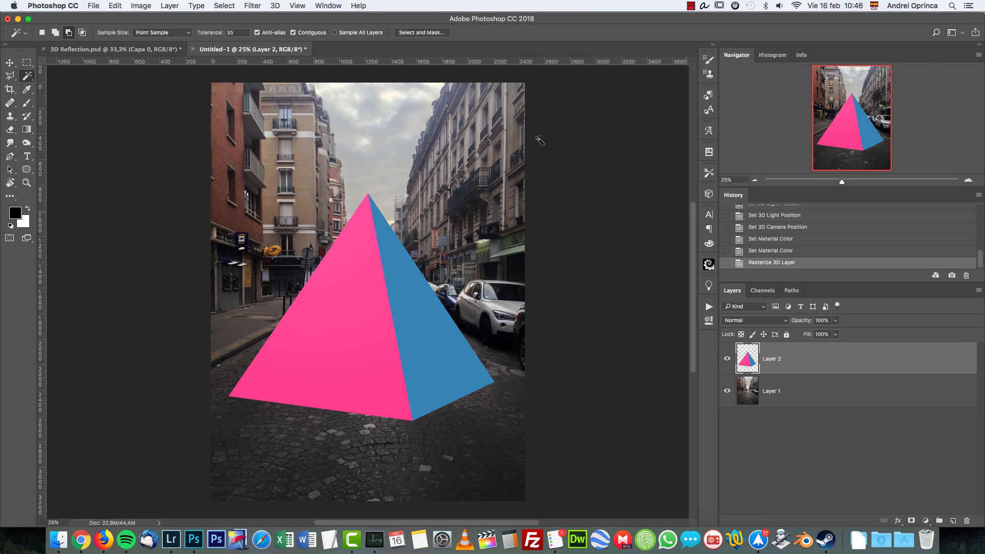
triple_click(230, 32)
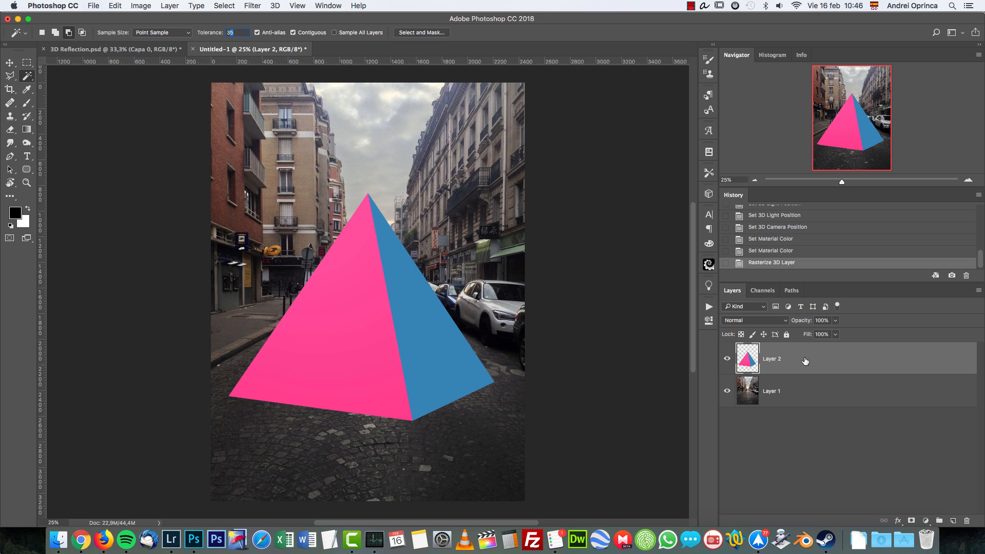
click(428, 310)
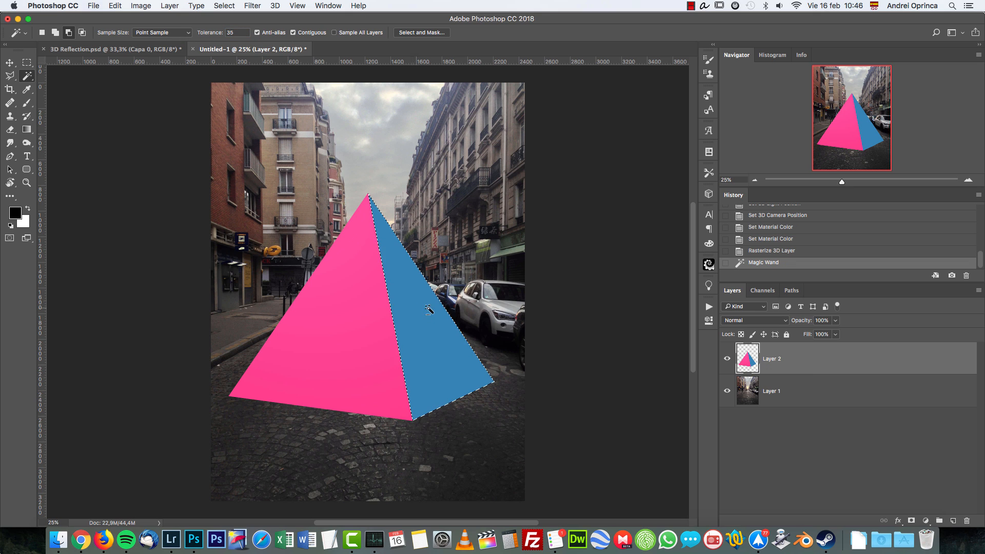
right_click(405, 299)
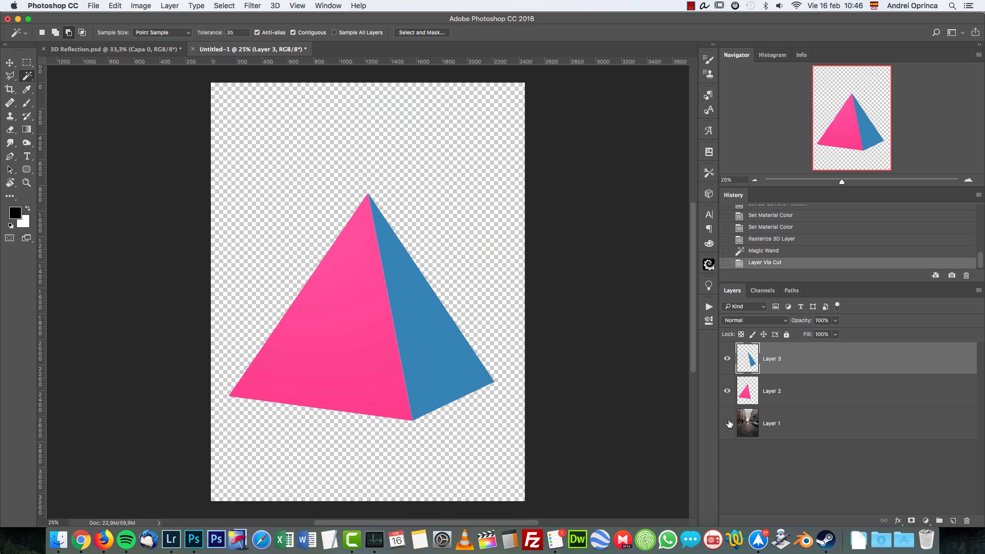
click(728, 423)
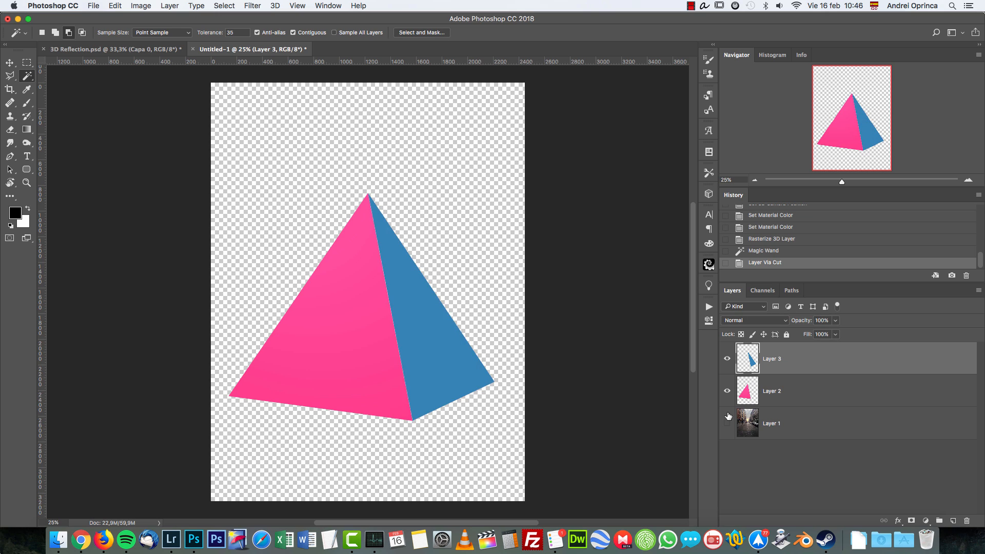
click(727, 423)
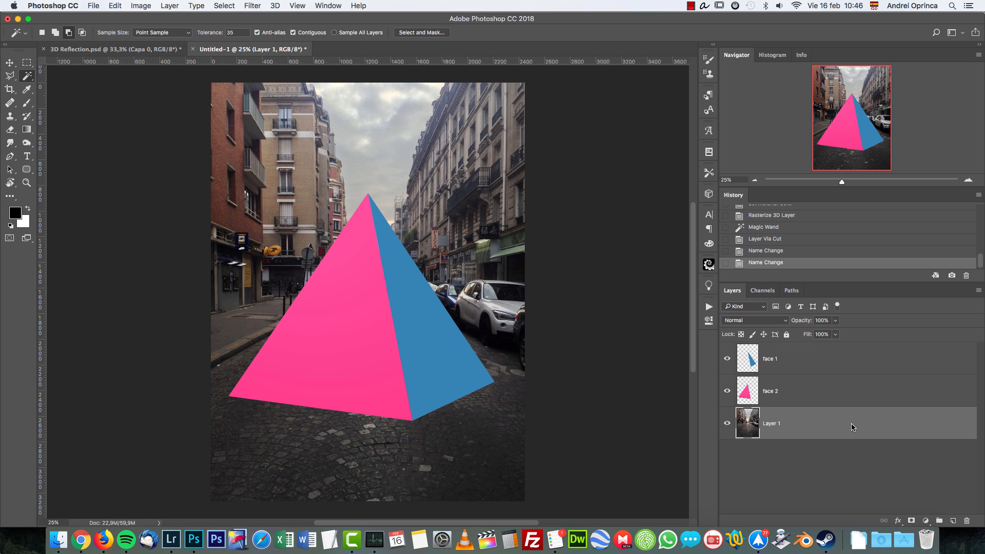
- Duplicate the street photo twice and start offsetting the clipped copies with the Move tool
key(cmd+j)
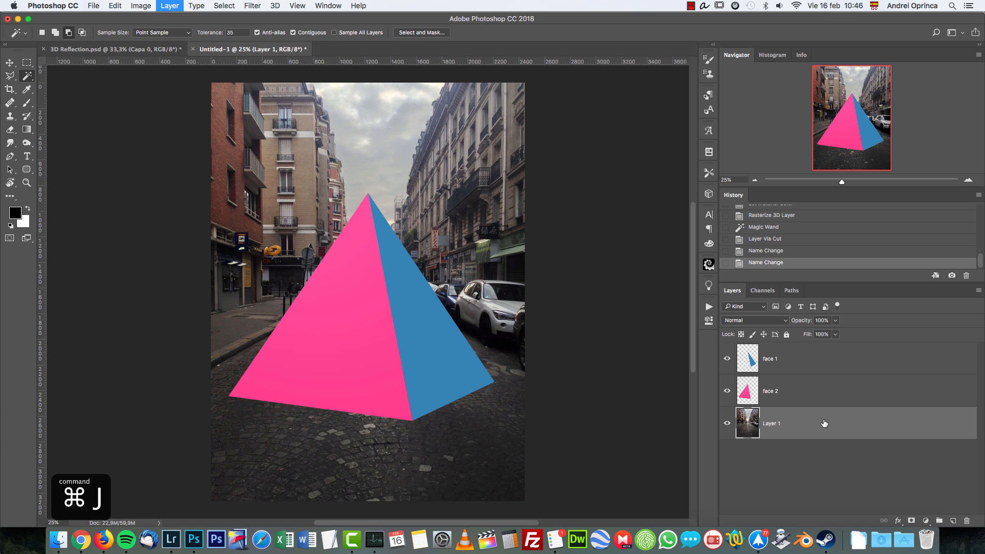
key(cmd+j)
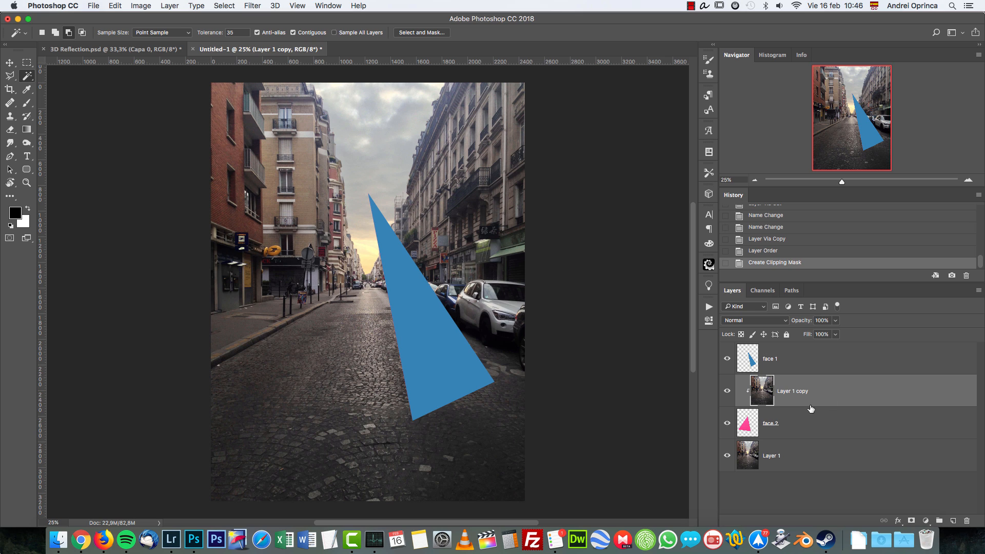
mouse_move(815, 463)
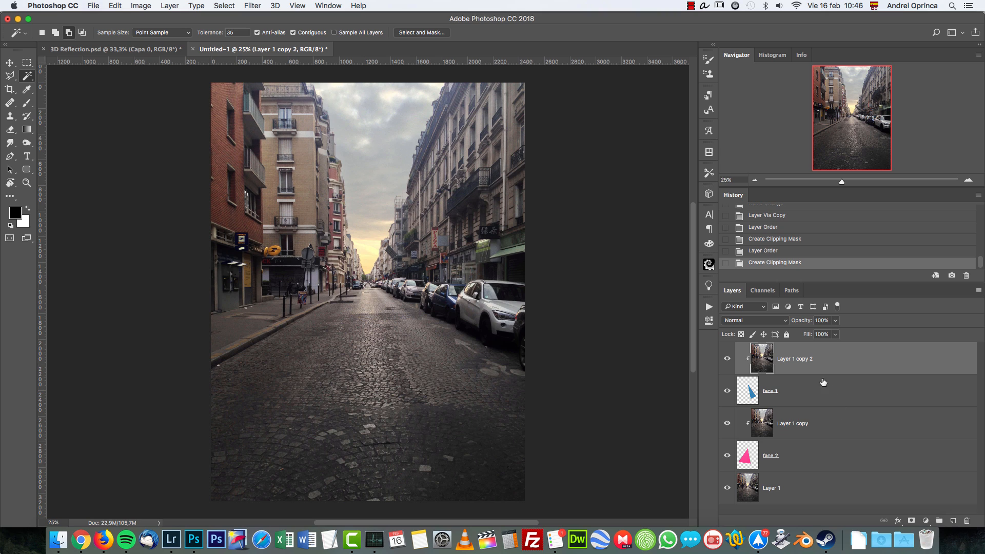
mouse_move(806, 366)
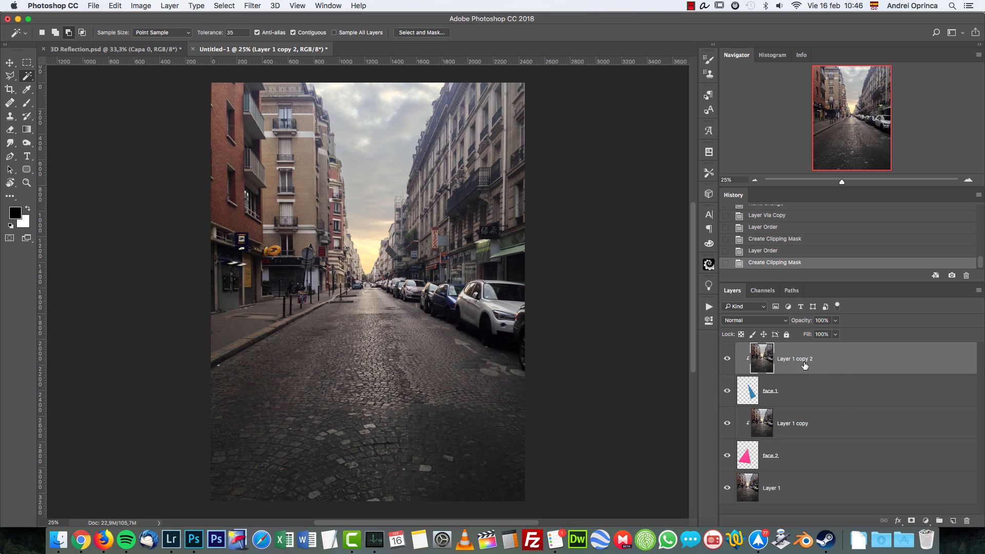
mouse_move(70, 122)
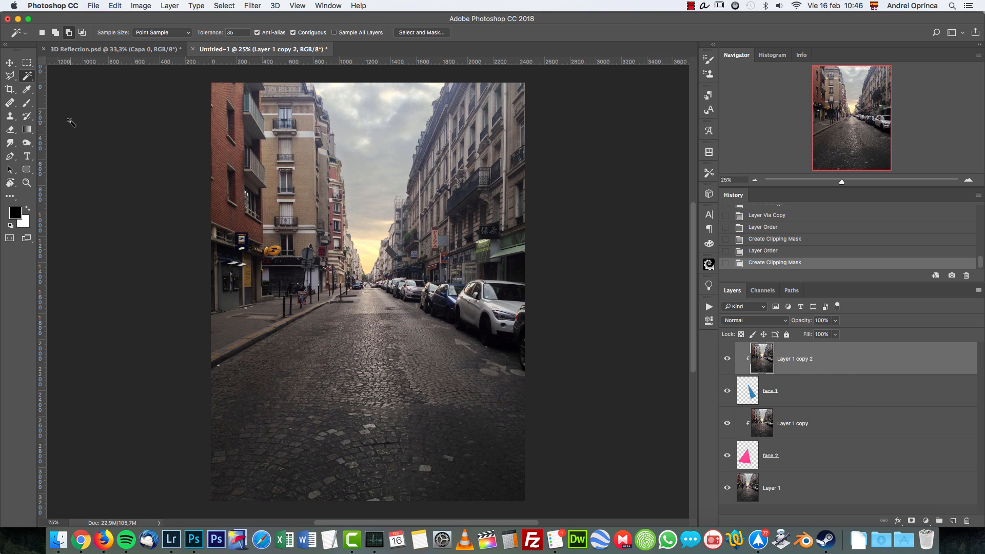
click(10, 63)
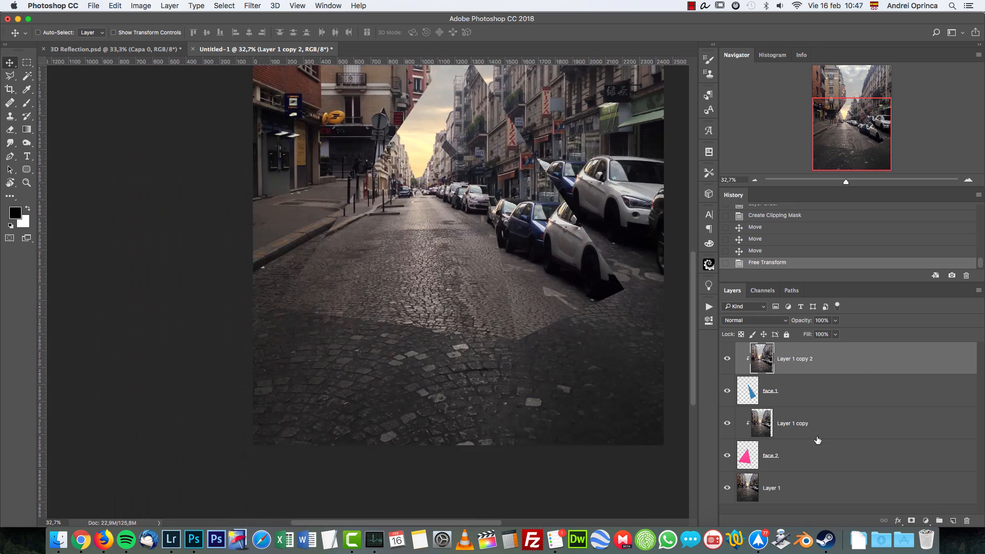
- Add a shadow layer above the photo with a black-filled base outline, then deselect
click(771, 488)
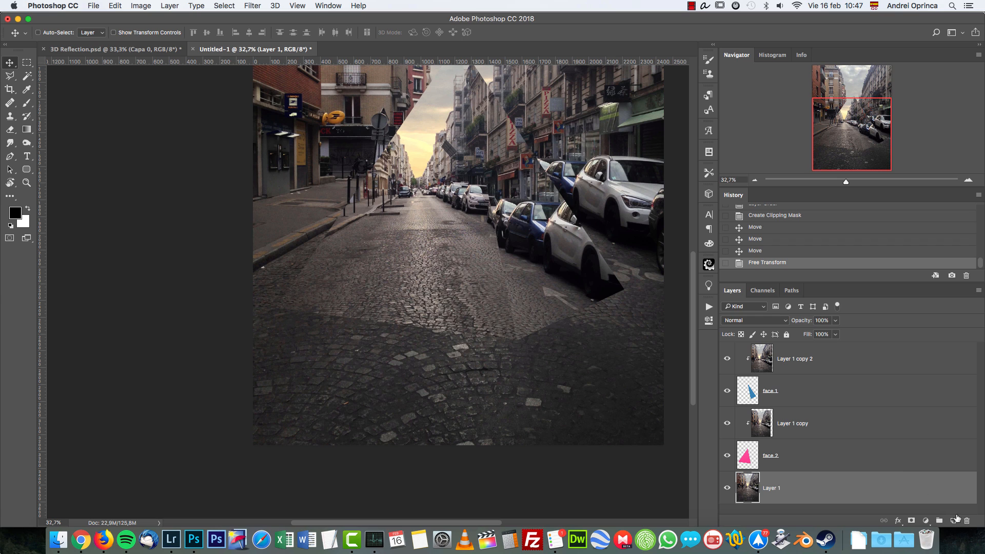
click(953, 521)
text(shadow)
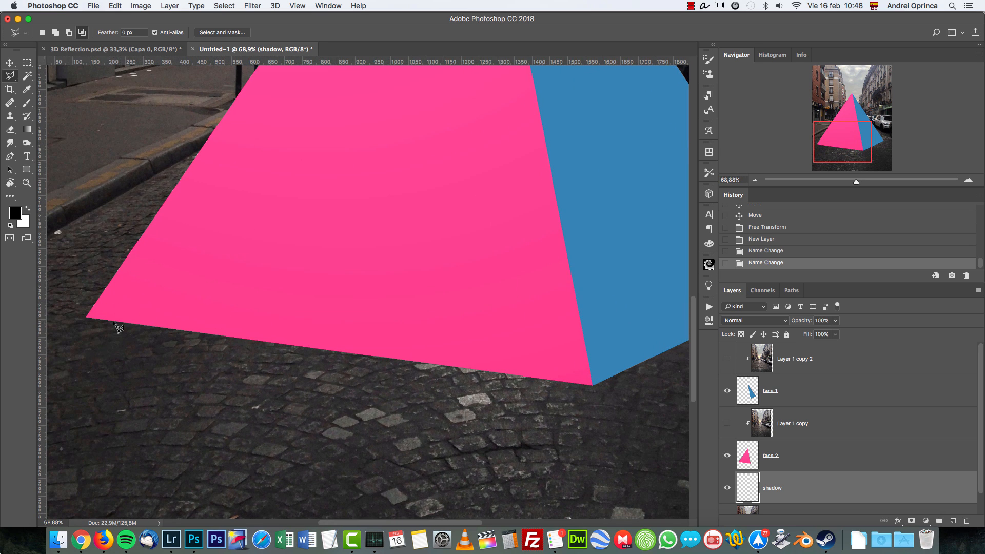
mouse_move(122, 313)
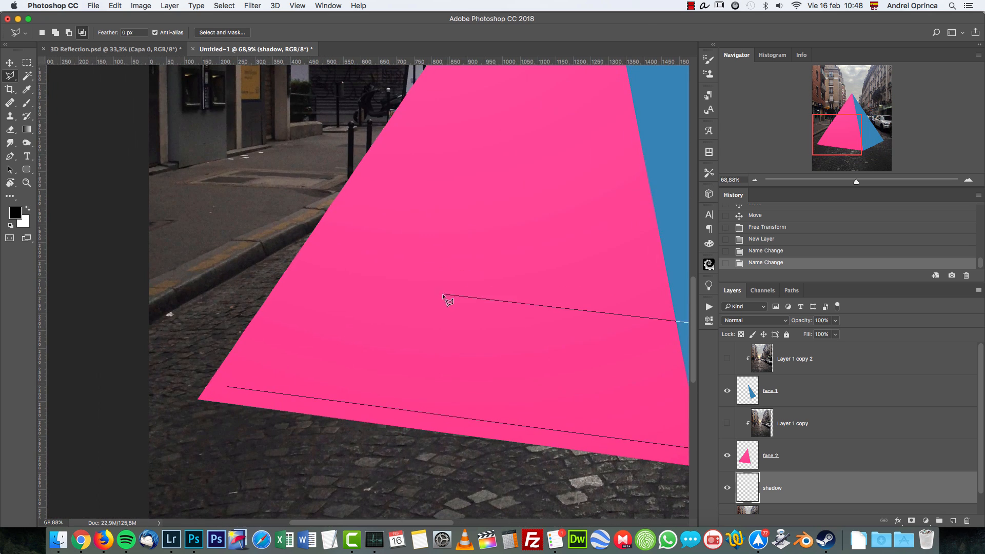
click(435, 282)
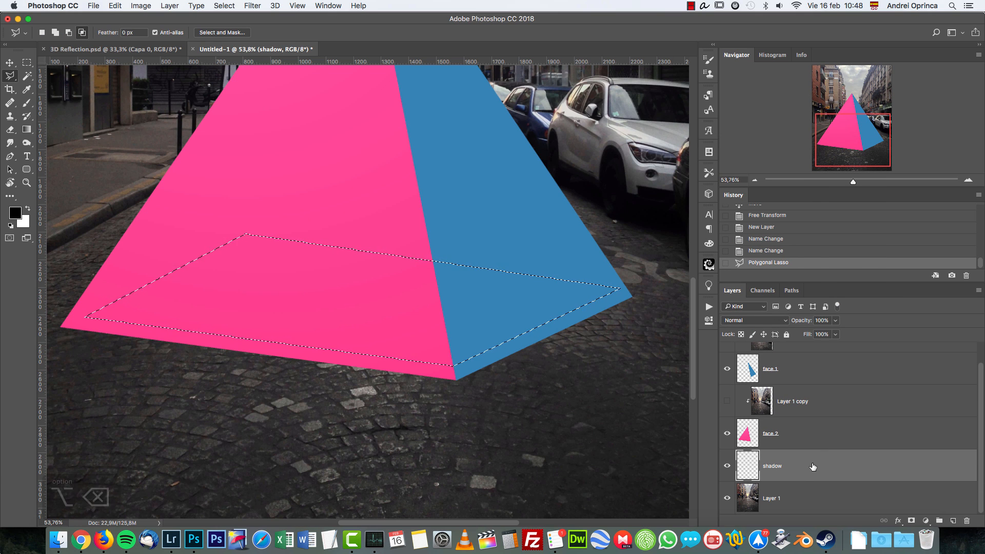
key(cmd+d)
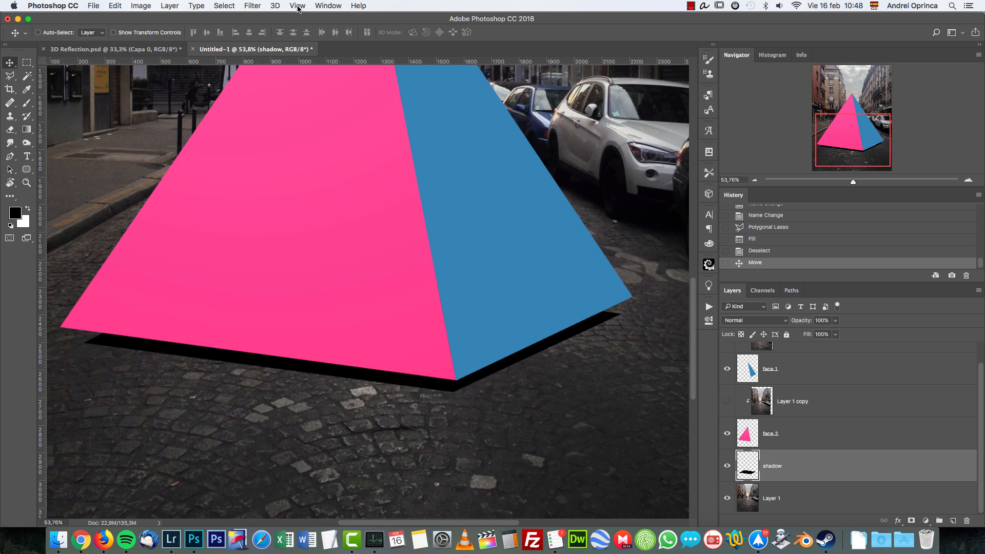
- Apply a Gaussian Blur of about 47 px to the shadow layer
click(252, 7)
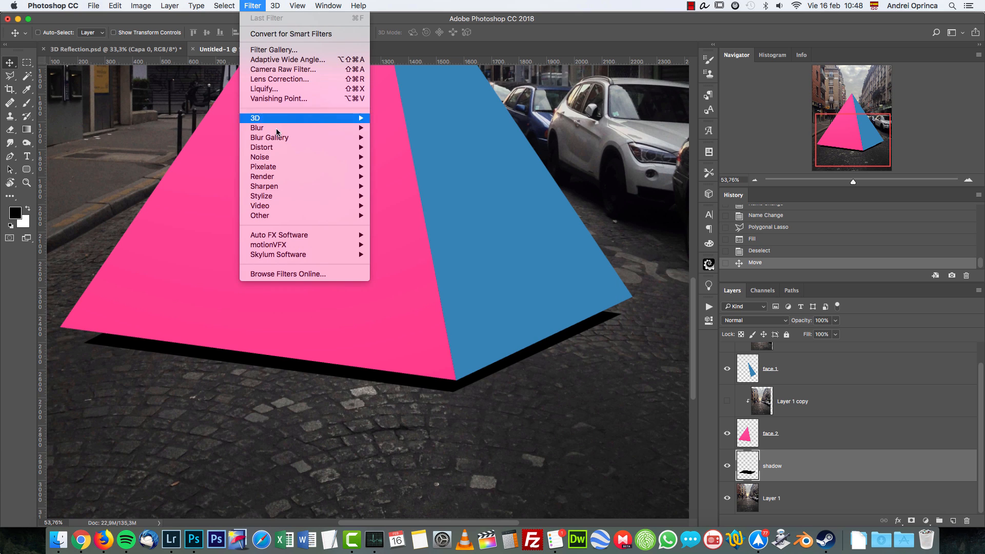
mouse_move(257, 128)
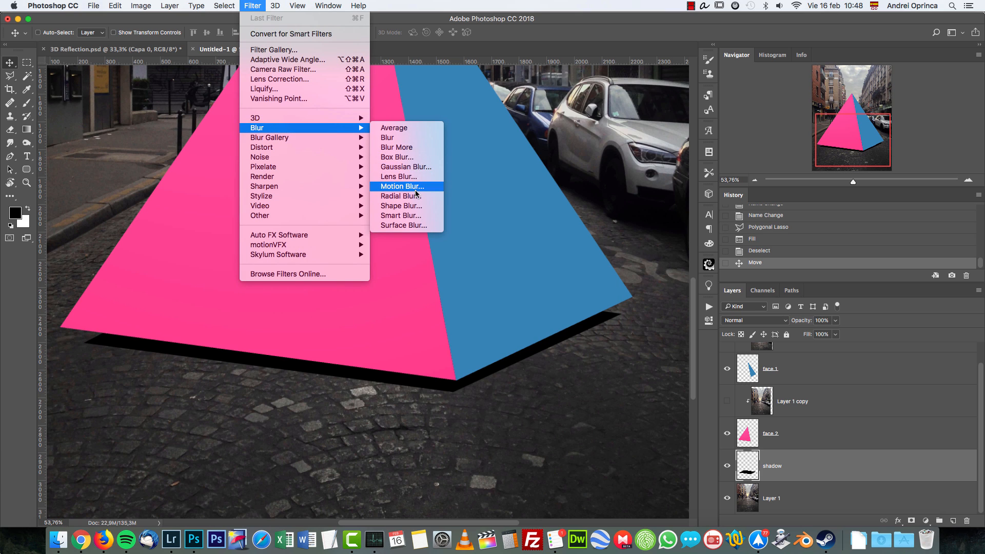
click(406, 166)
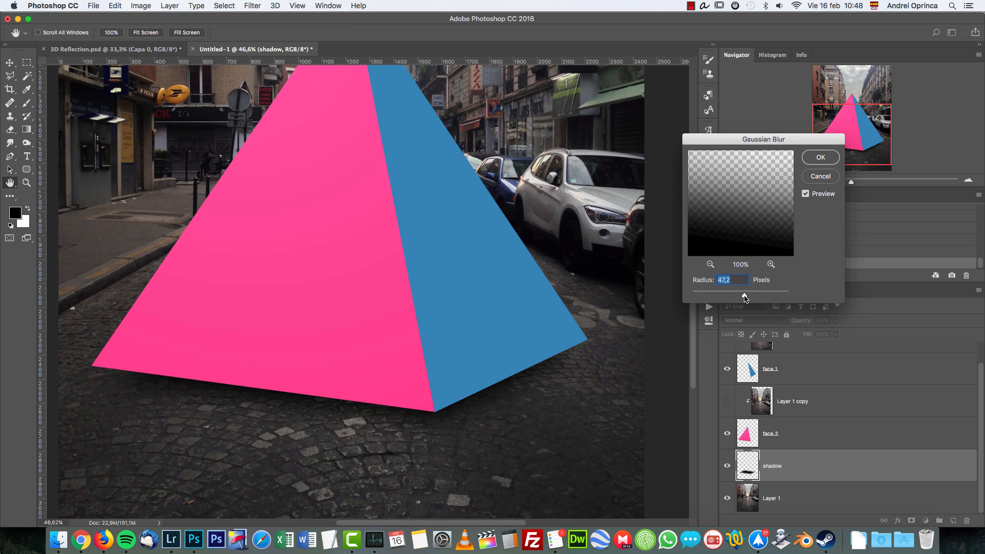
mouse_move(821, 165)
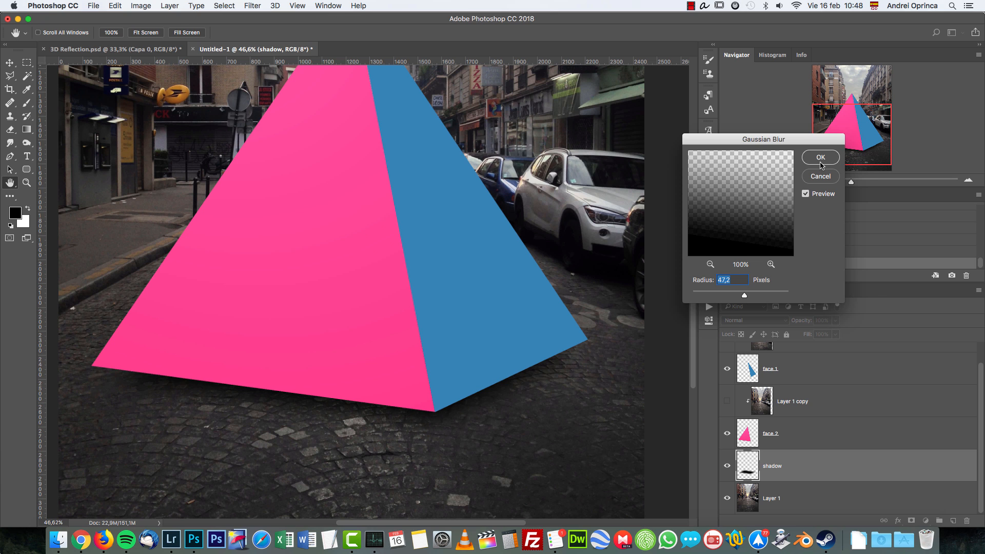
click(820, 156)
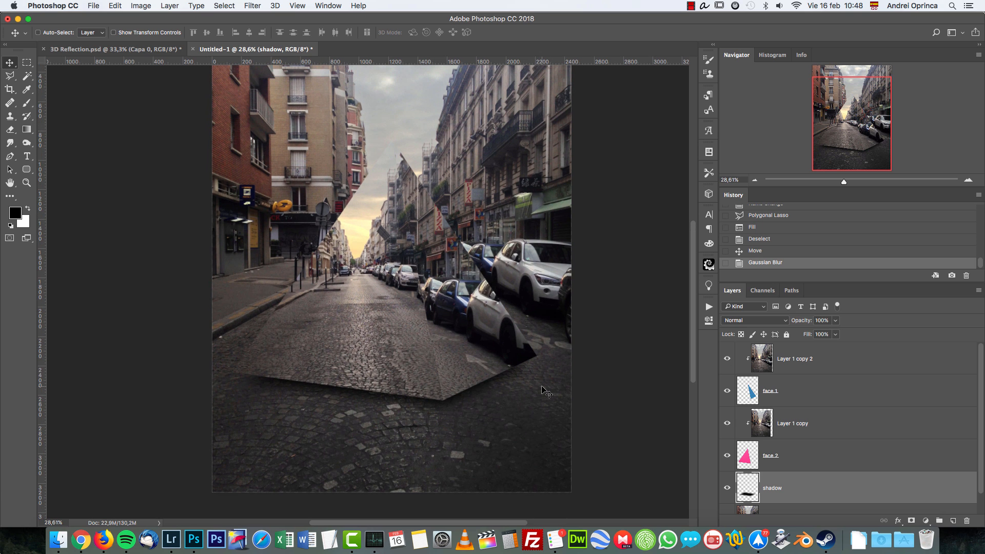
mouse_move(449, 341)
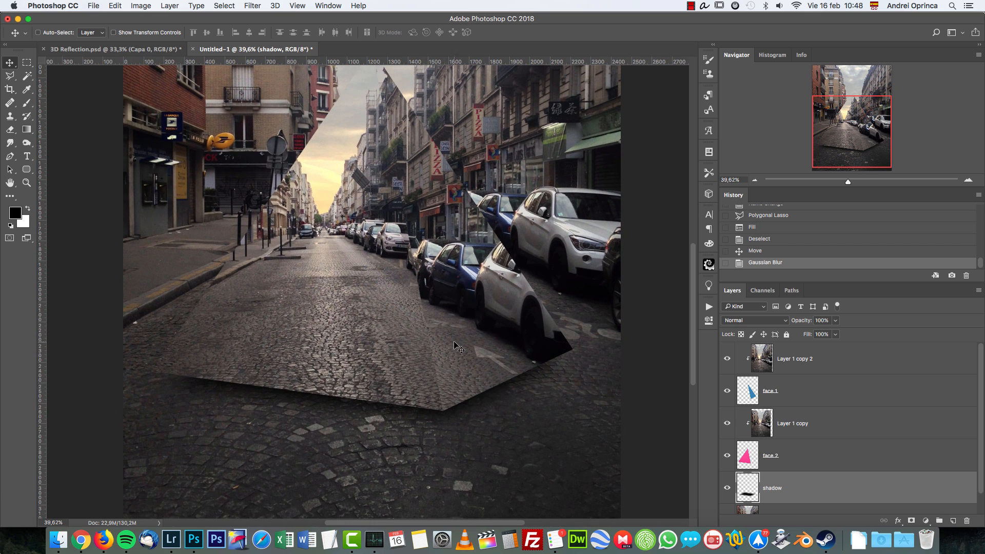
- Give face 1 a Gradient Overlay effect in Overlay blend mode
click(794, 456)
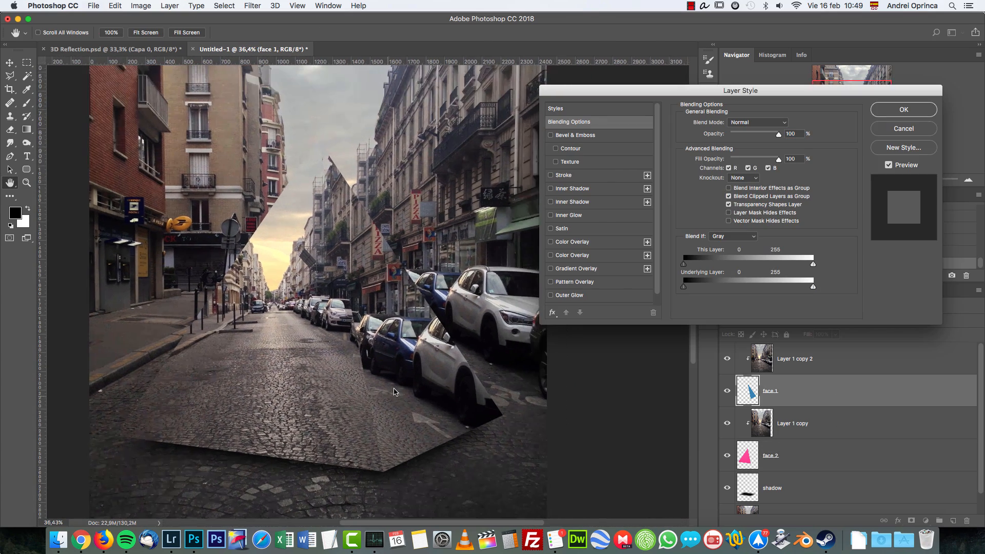
key(escape)
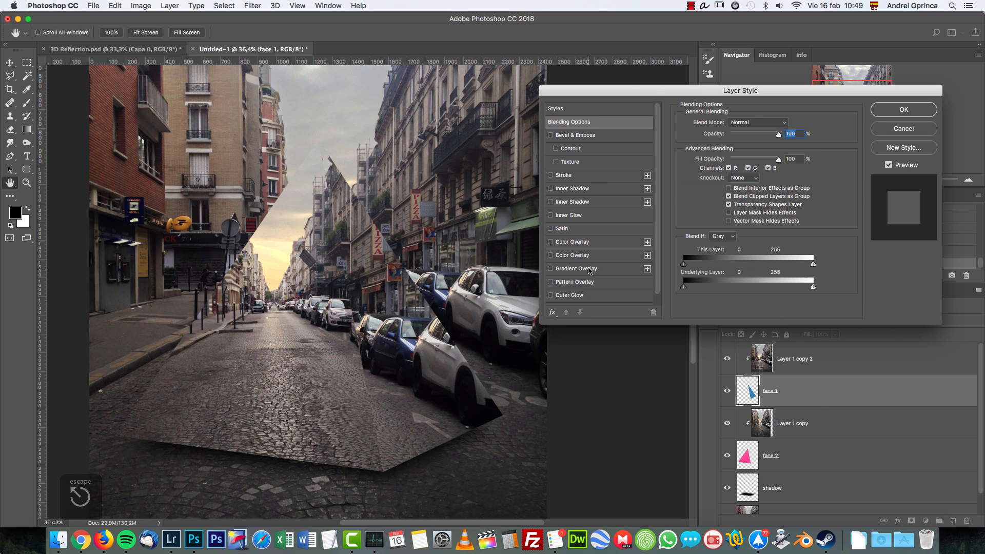
click(555, 268)
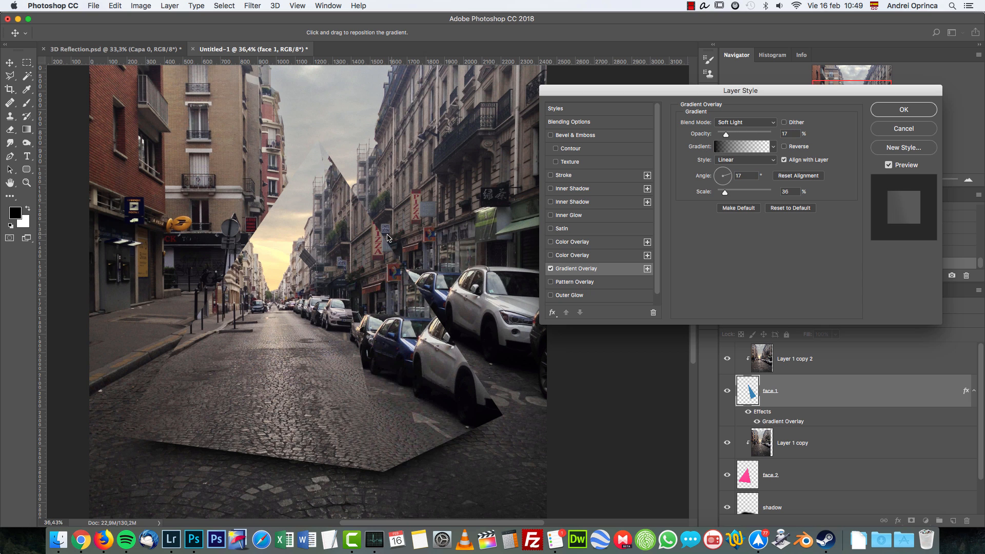
click(745, 122)
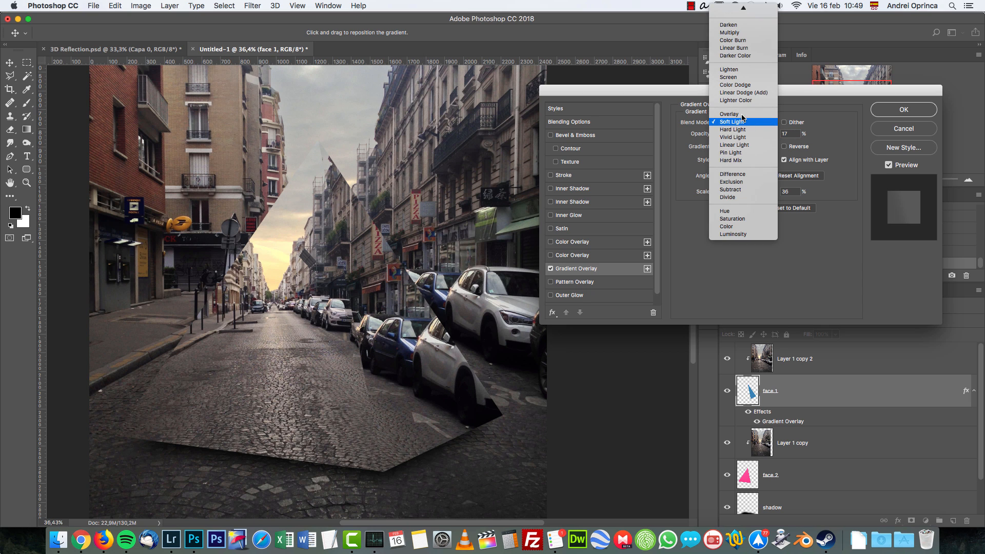
click(730, 114)
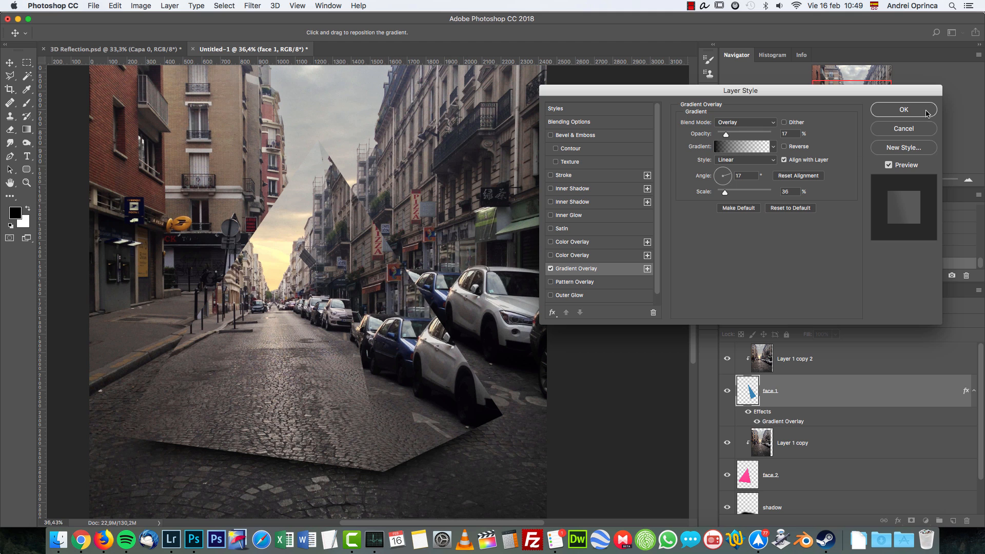
click(568, 121)
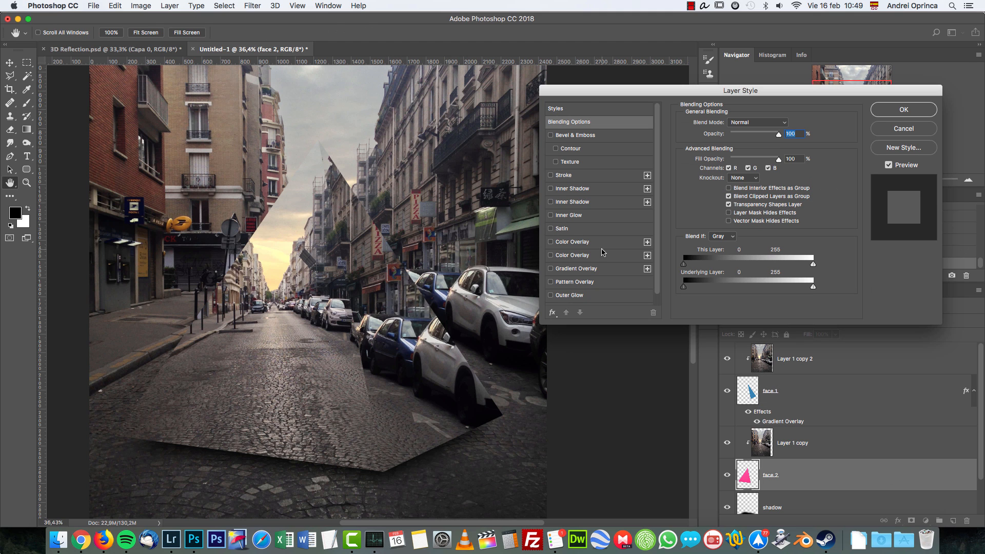
- Give face 2 a low-opacity Gradient Overlay and Inner Shadow, then add Inner Shadow to face 1
click(575, 268)
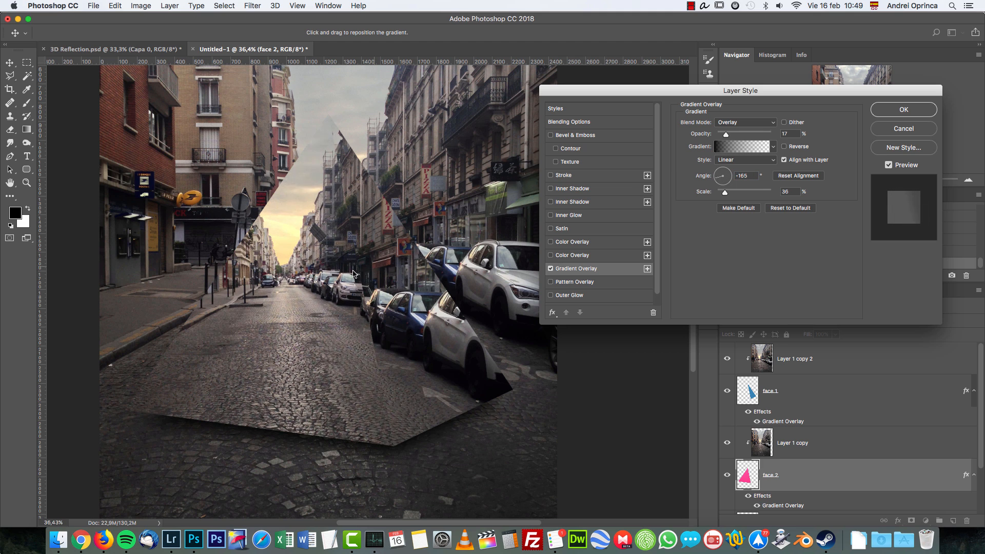
triple_click(787, 192)
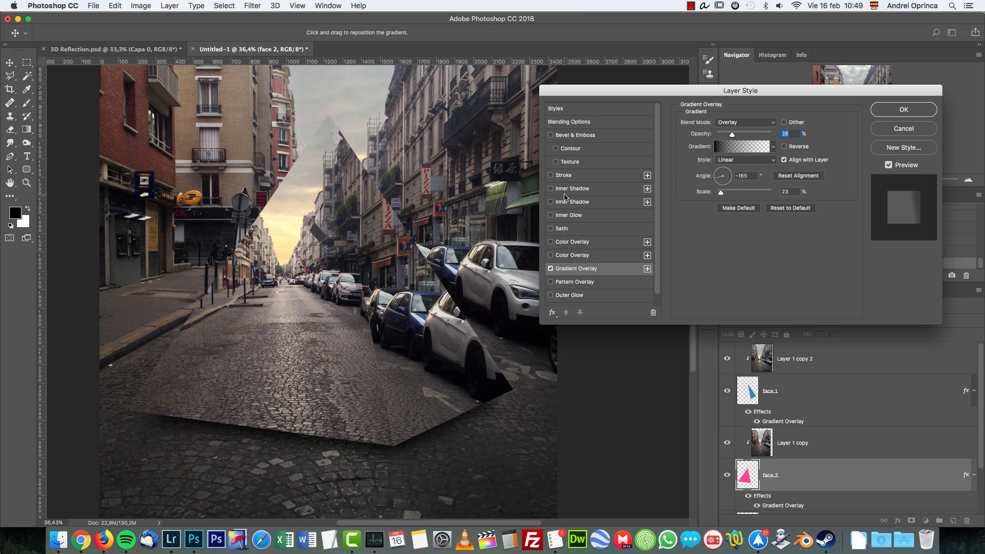
click(572, 188)
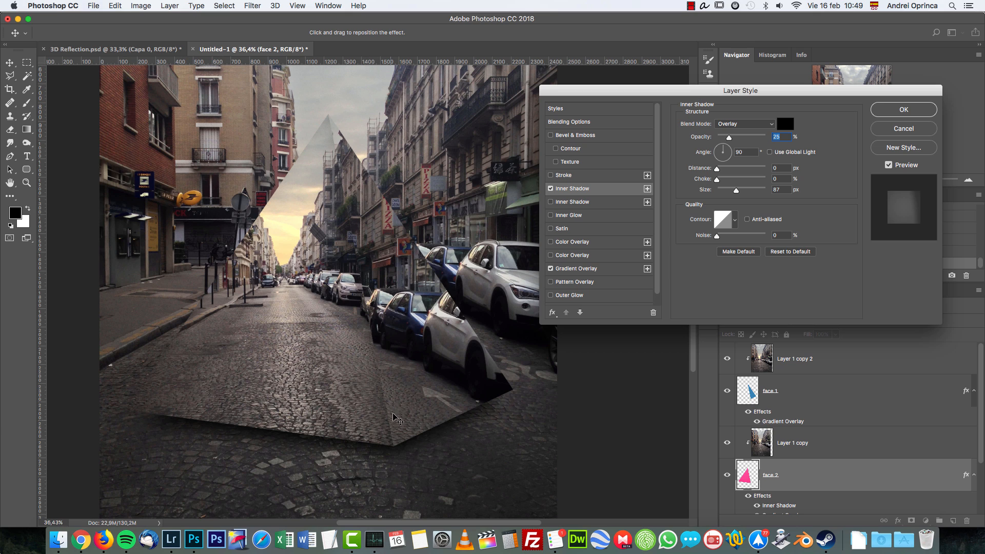
click(903, 109)
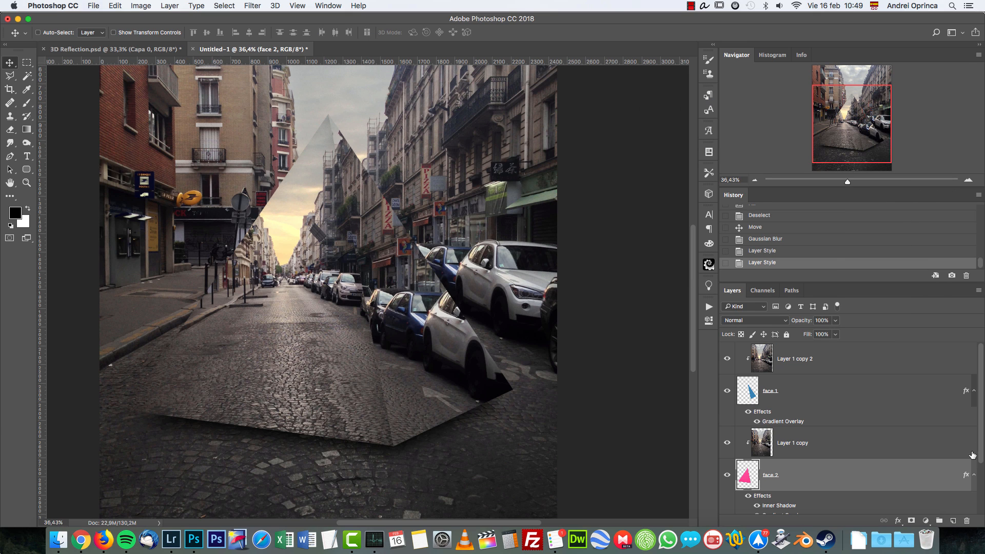
double_click(748, 390)
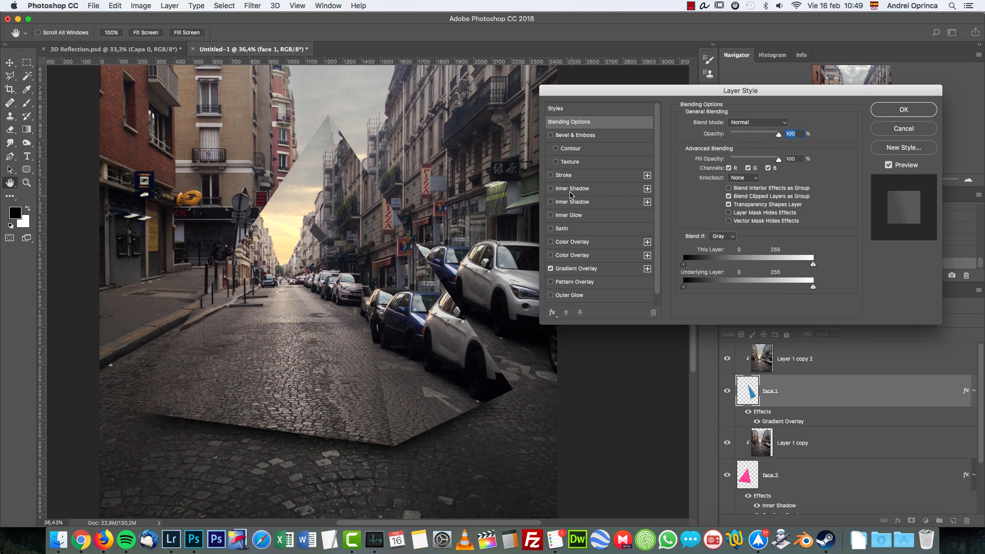
click(572, 189)
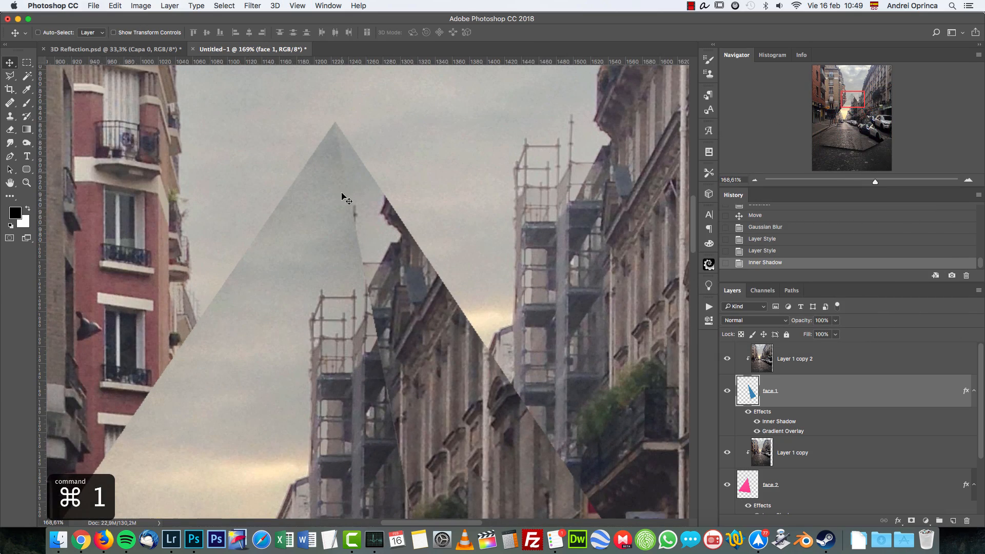
click(749, 413)
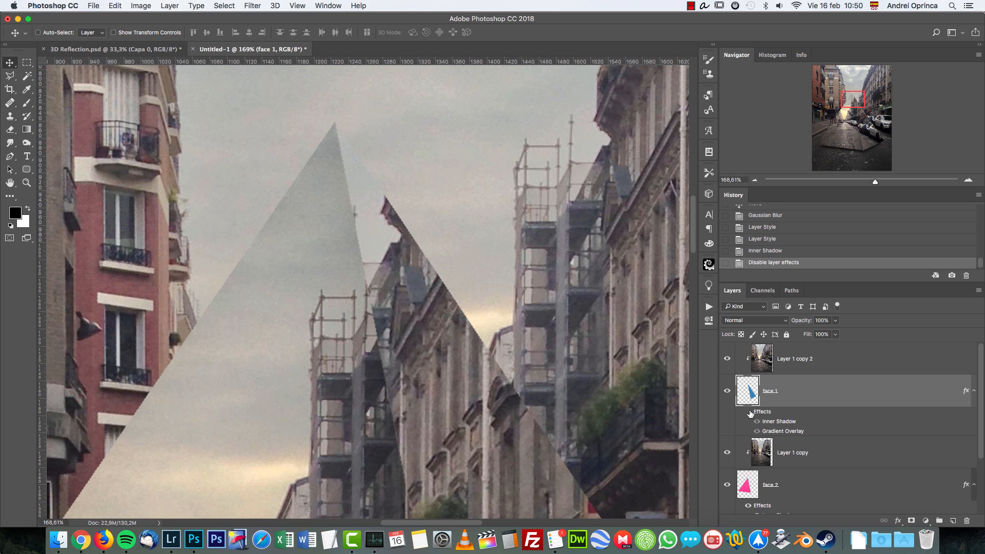
mouse_move(747, 415)
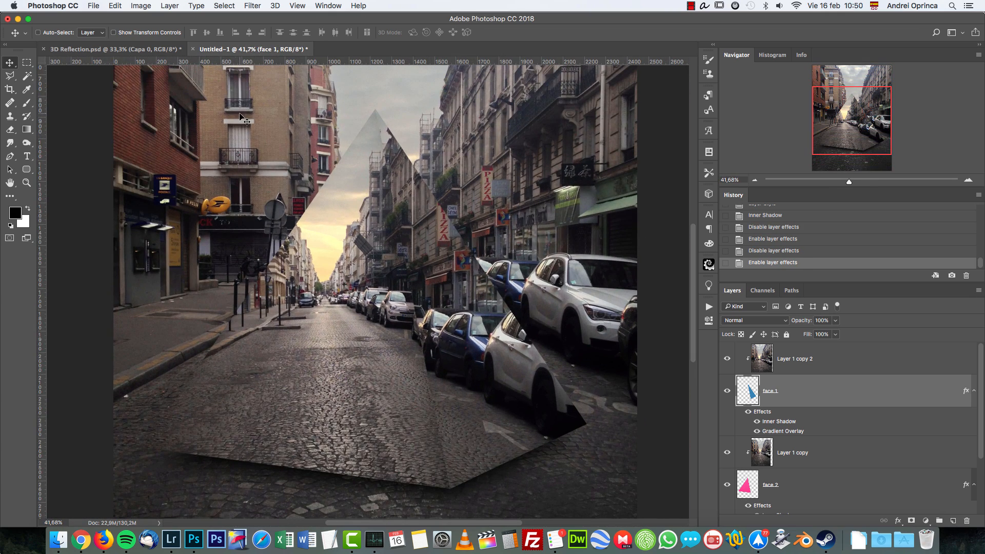
click(113, 49)
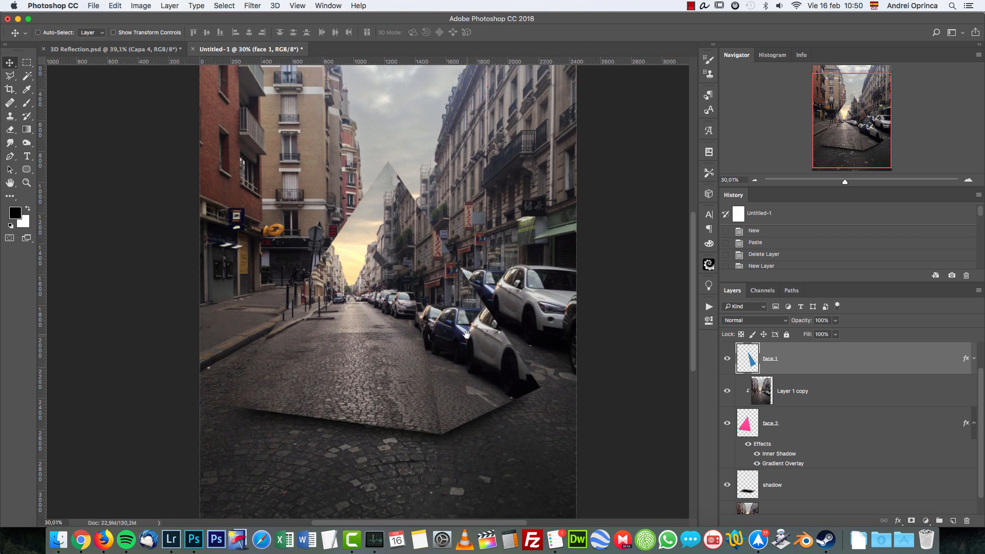
- Apply a Color Lookup layer using DK79_Rec.709_32.cube at roughly 26% opacity
scroll(left, 3)
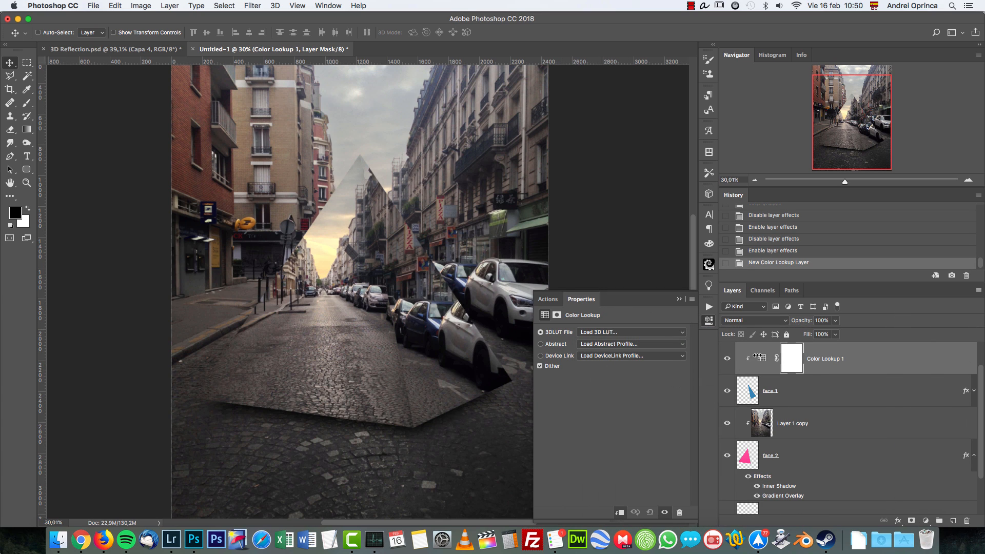
click(974, 29)
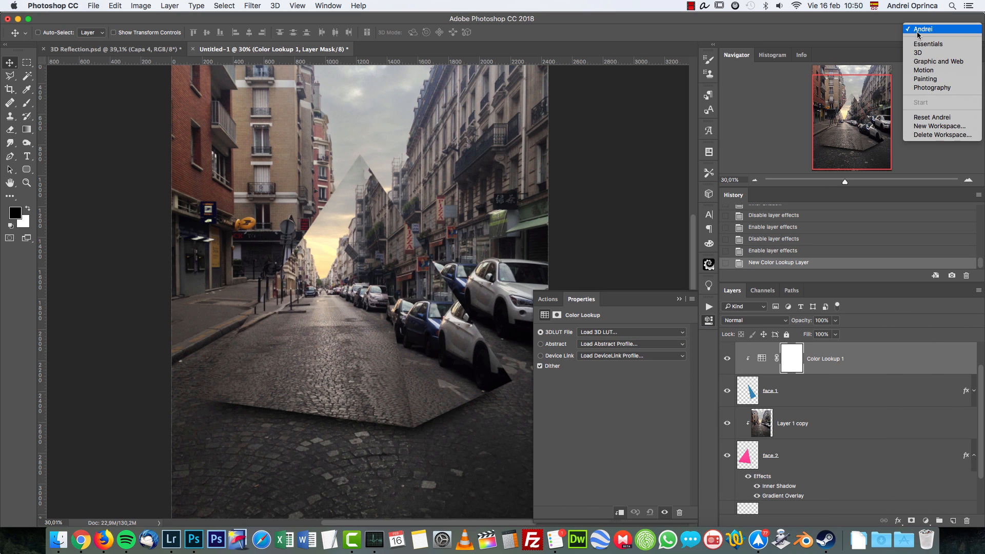
mouse_move(845, 33)
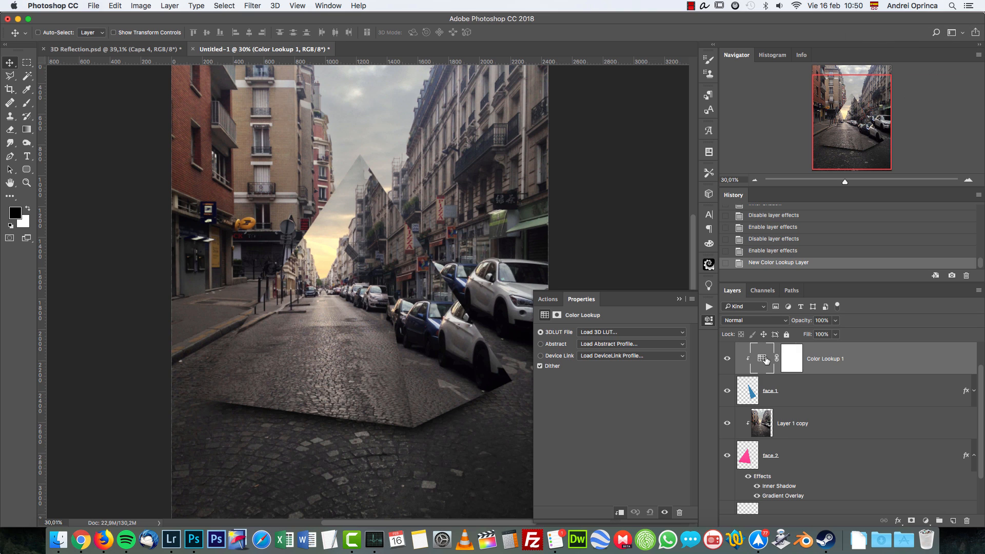
click(628, 331)
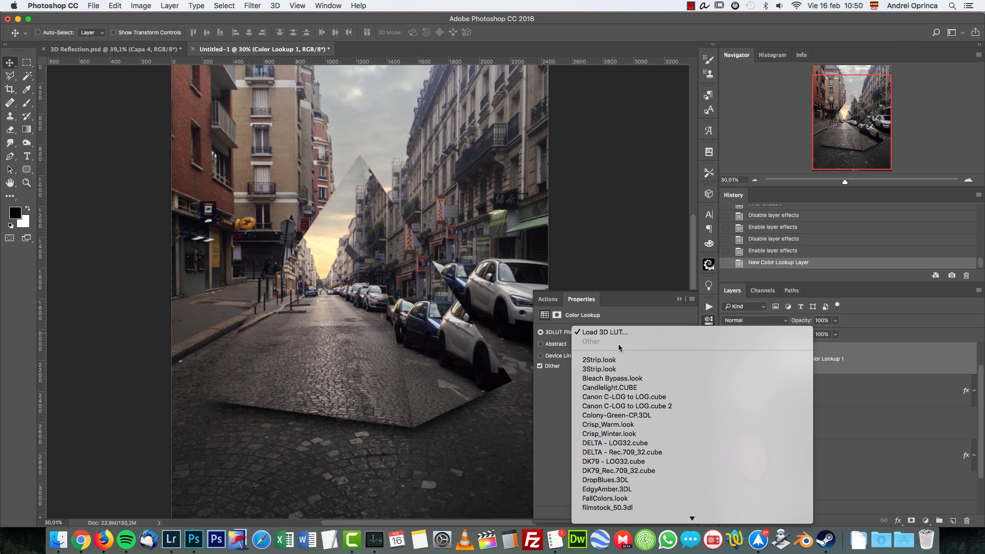
mouse_move(636, 473)
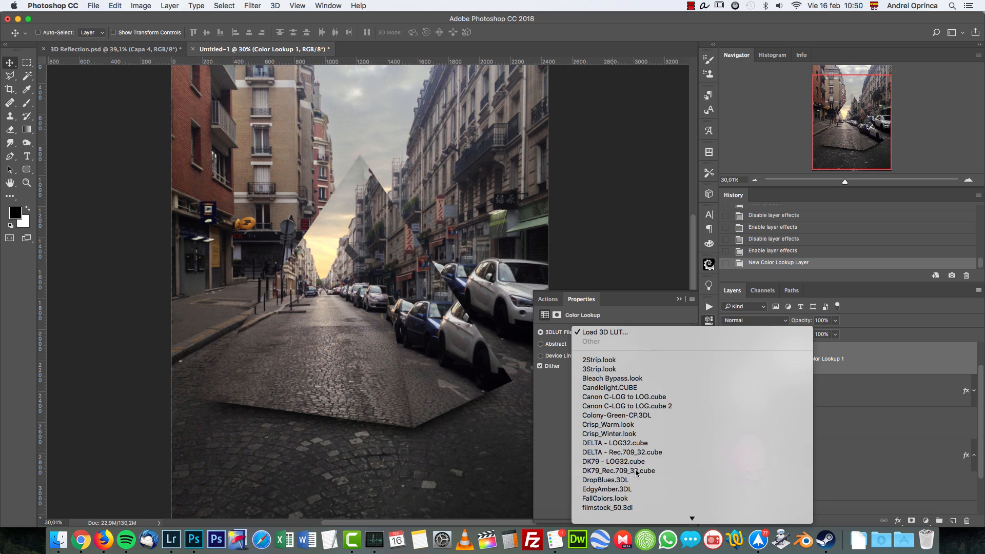
click(618, 471)
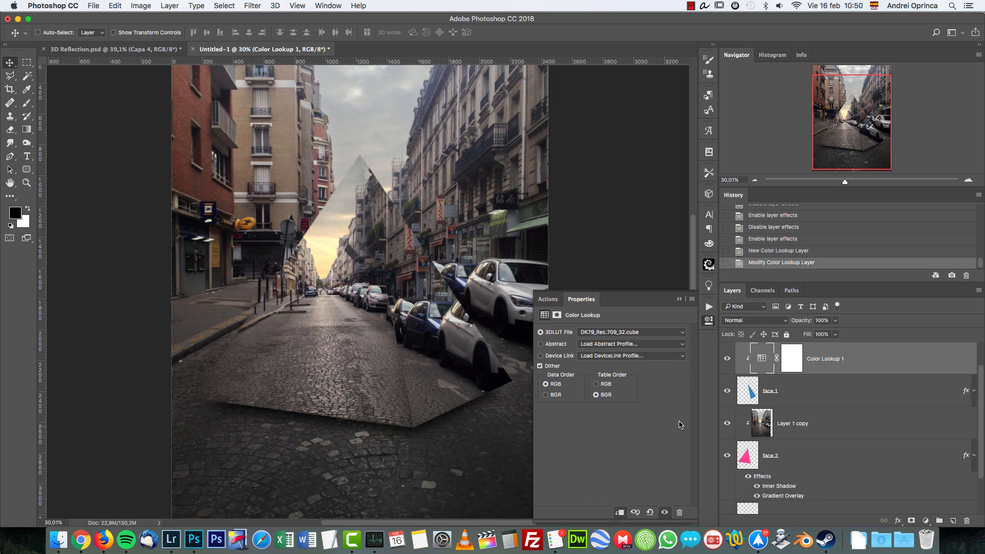
mouse_move(578, 346)
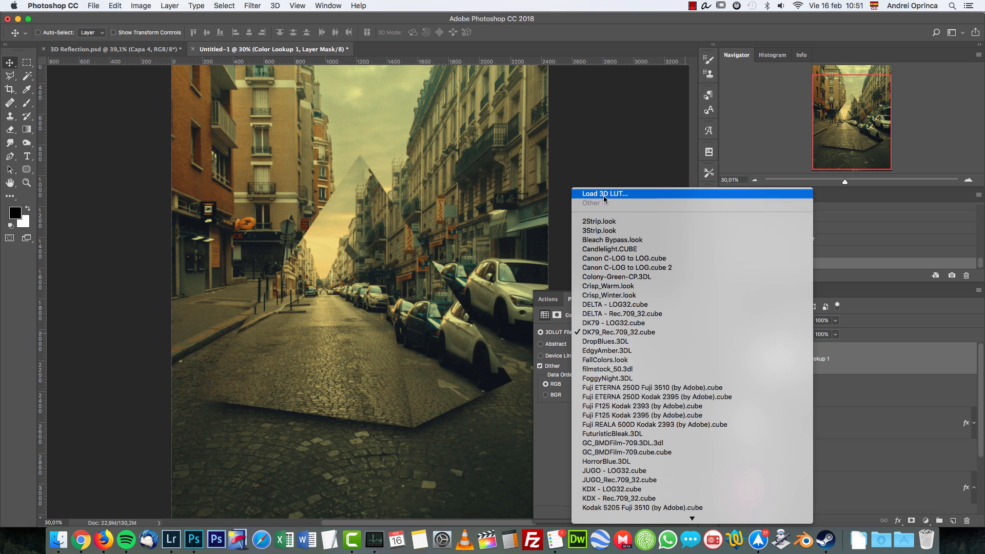
click(618, 331)
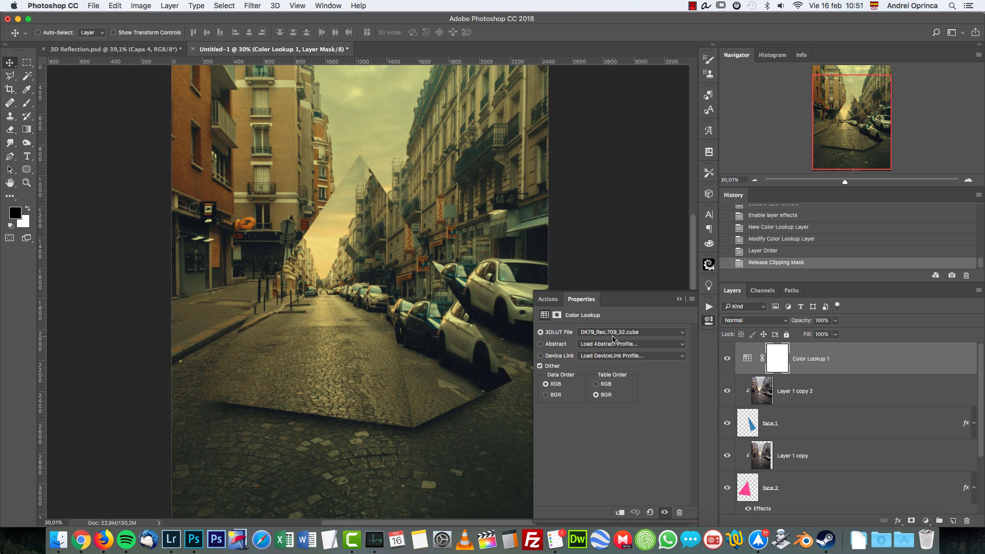
mouse_move(648, 336)
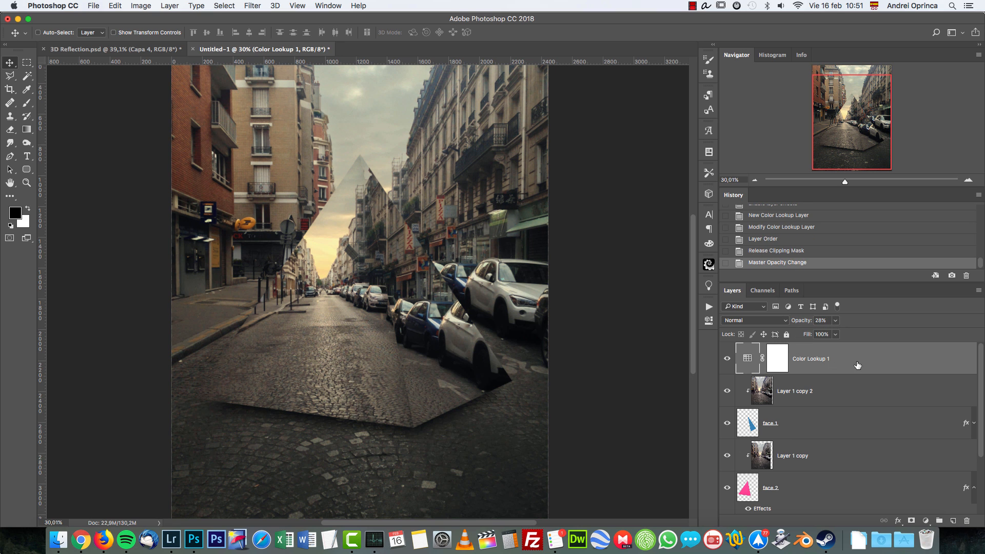
- Add a second Color Lookup with an Abstract profile and stamp visible into Layer 2
click(925, 521)
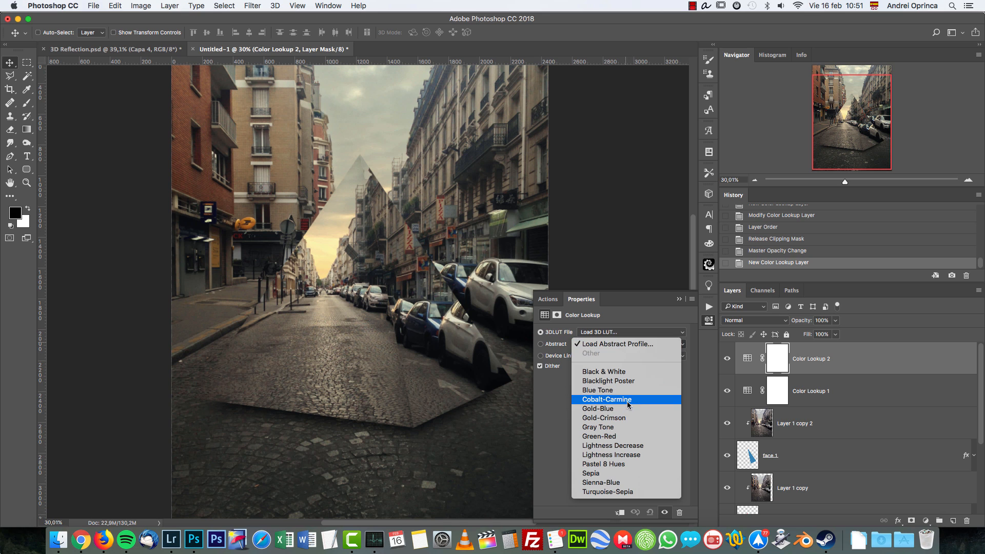
click(606, 399)
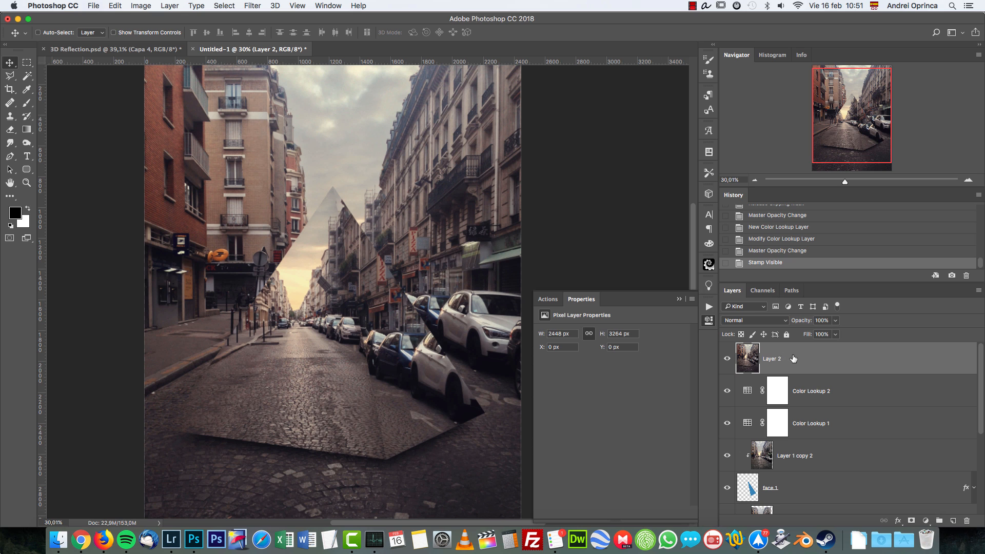
- Send the merged Layer 2 into the Camera Raw Filter
right_click(771, 359)
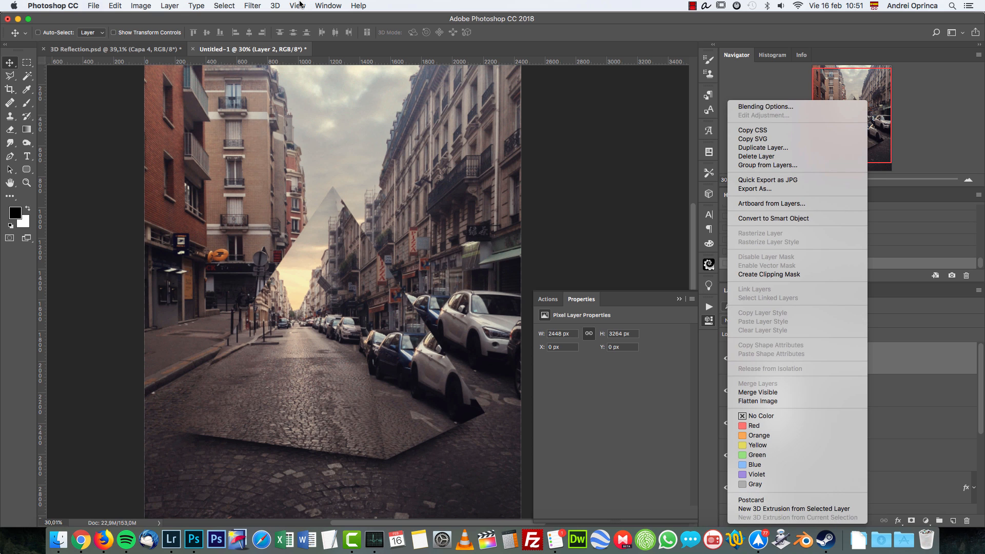
click(297, 6)
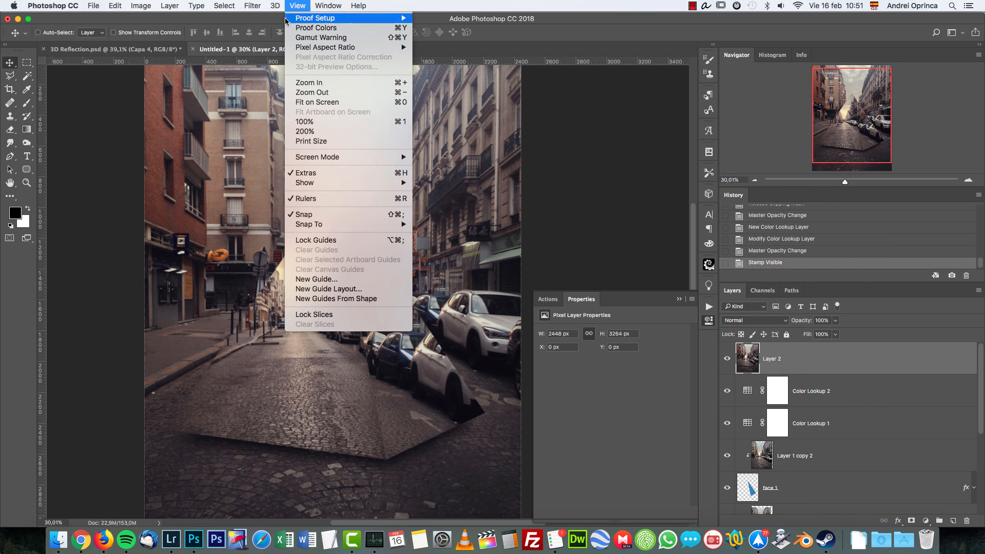
click(253, 7)
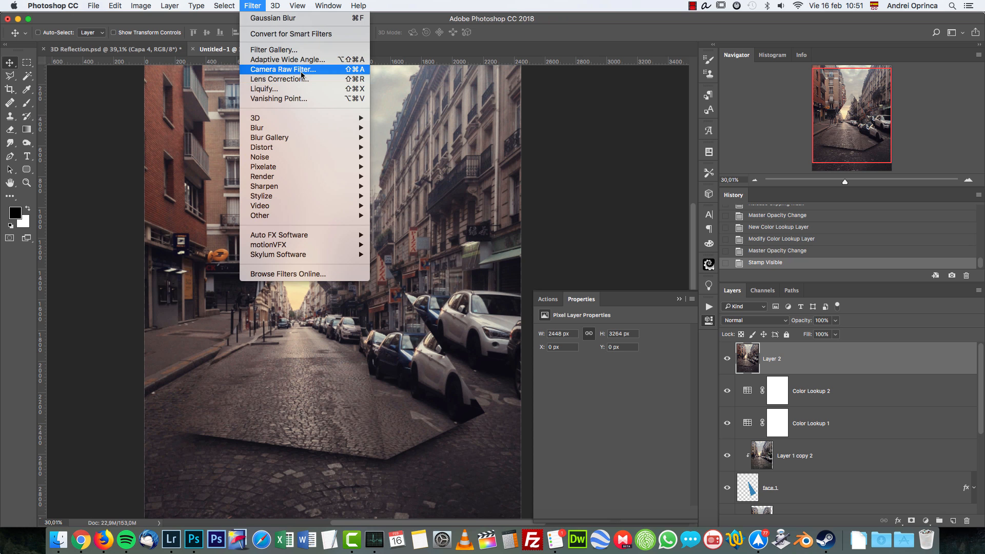
click(282, 69)
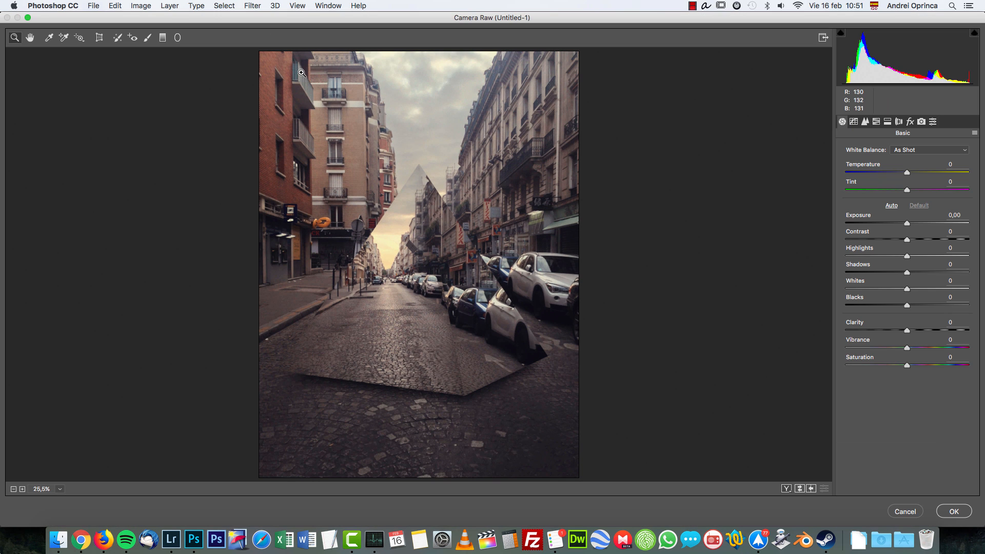
mouse_move(121, 3)
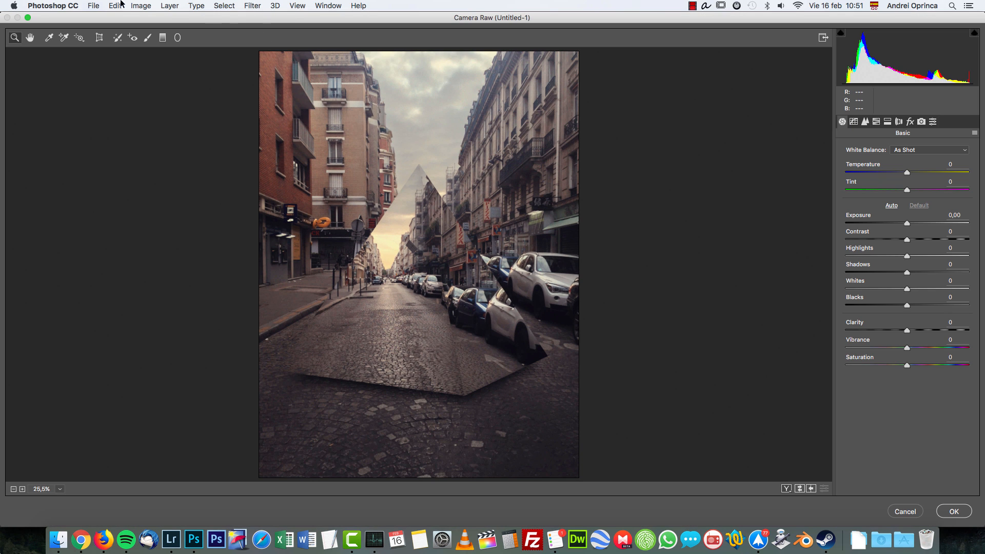
mouse_move(475, 205)
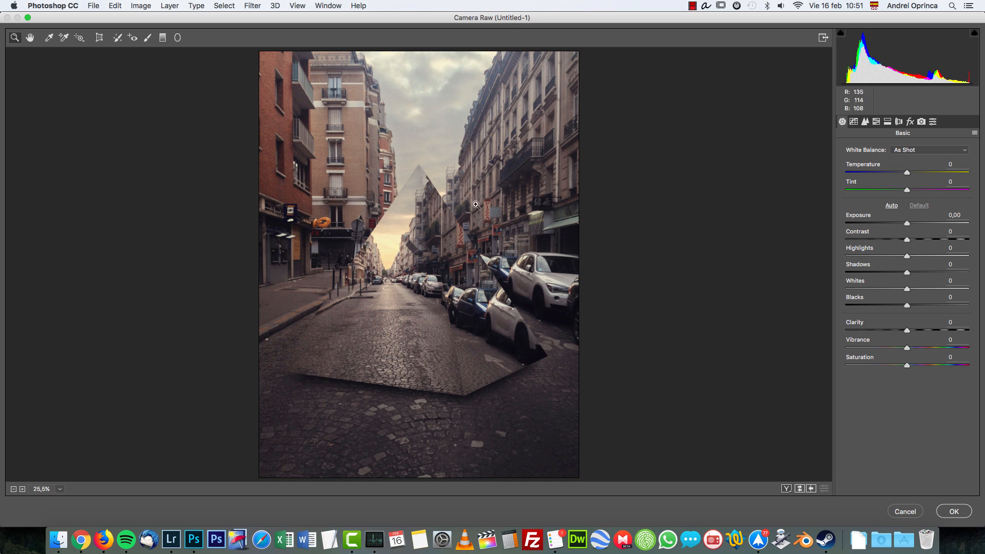
mouse_move(717, 208)
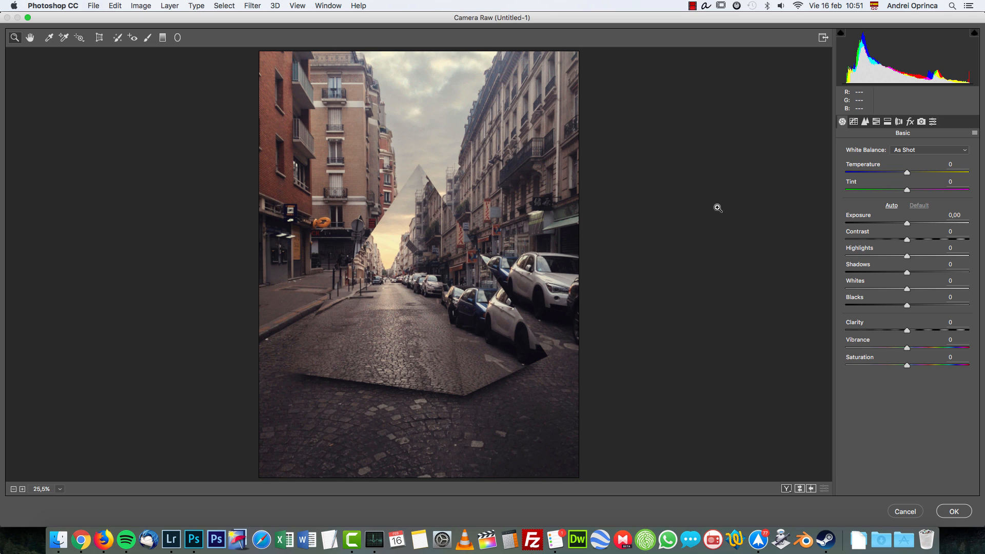
mouse_move(701, 179)
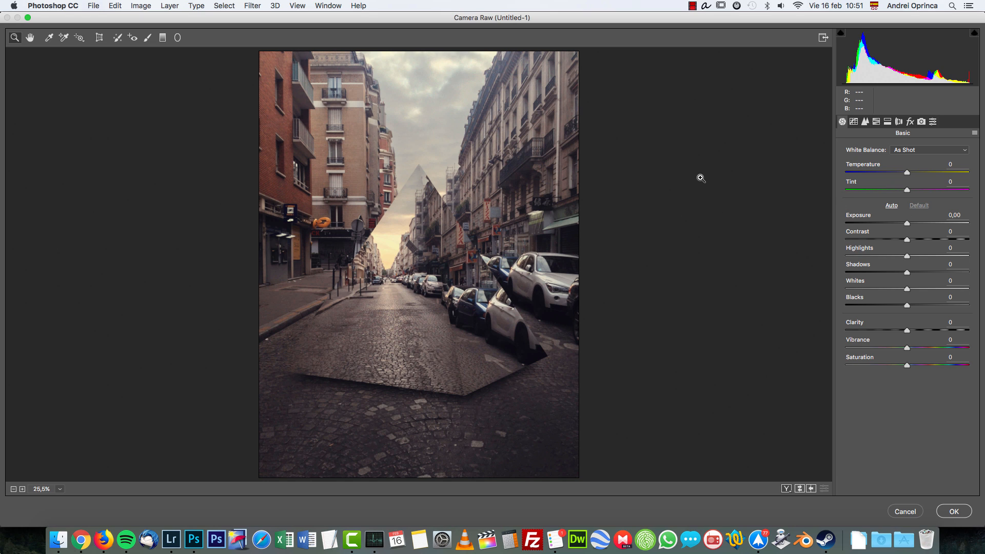
mouse_move(891, 170)
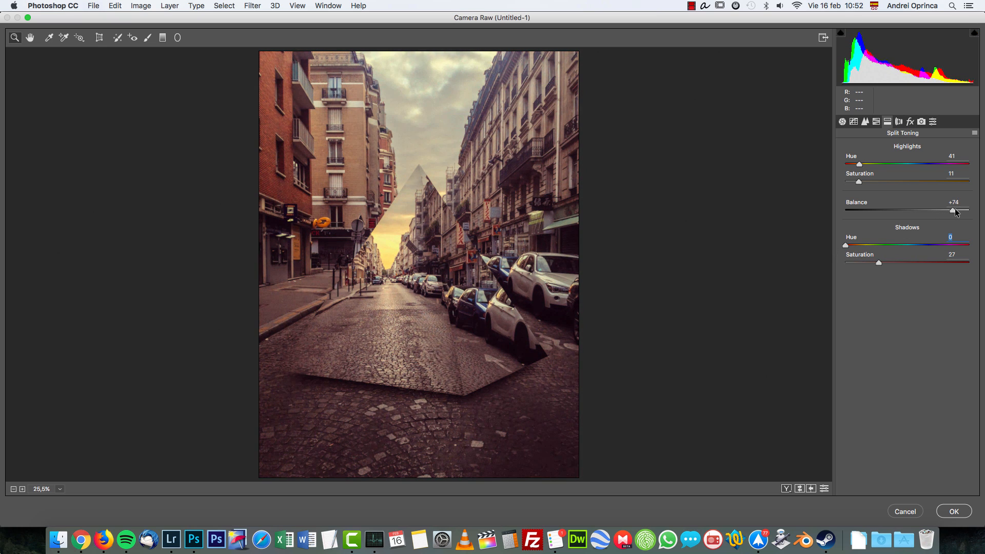
- Push Split Toning balance toward highlights for a warm grade and apply it
click(909, 121)
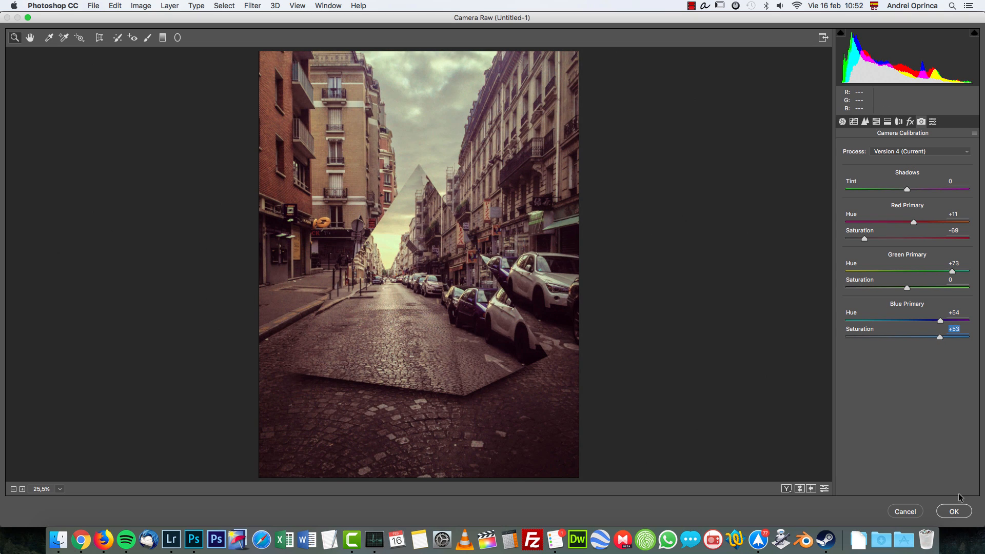
click(953, 511)
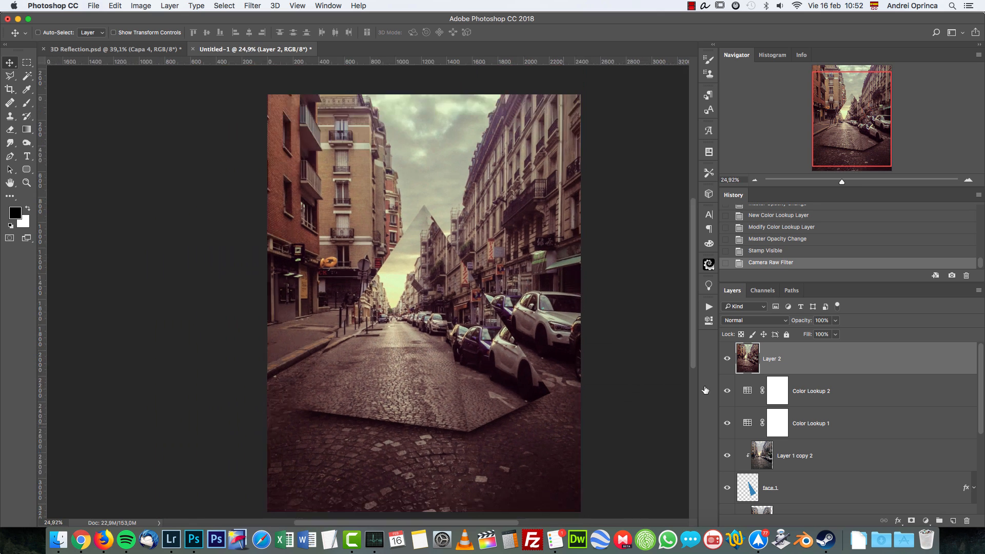
click(726, 359)
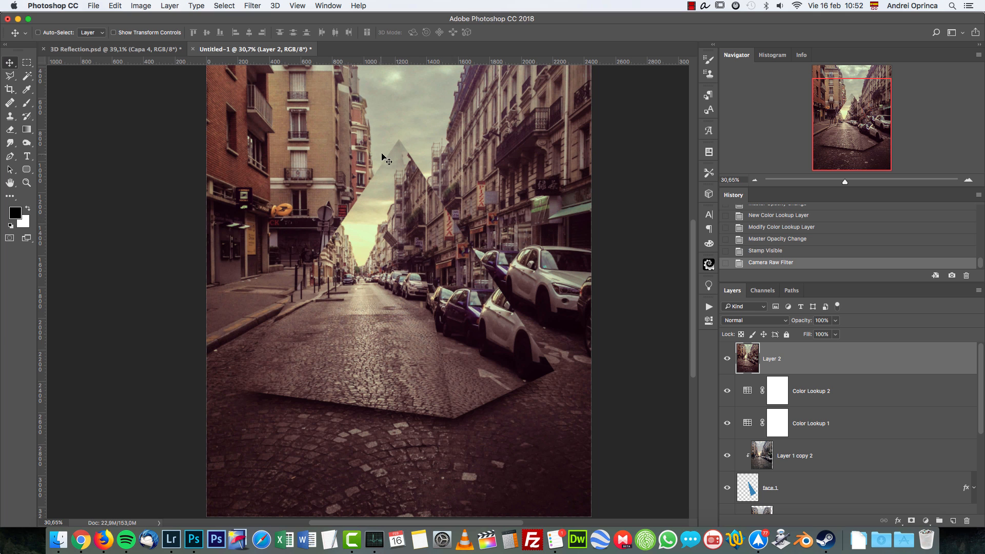
mouse_move(444, 222)
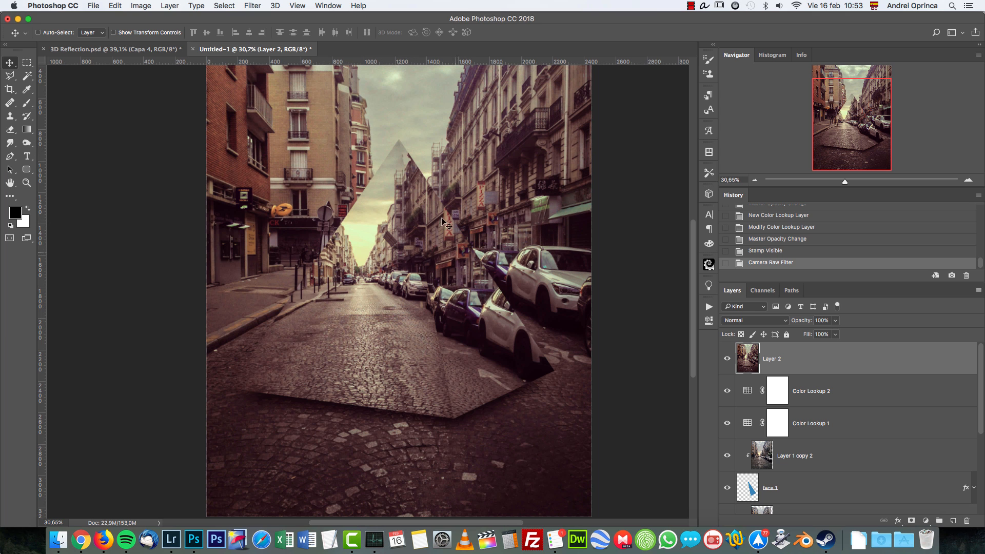
click(113, 49)
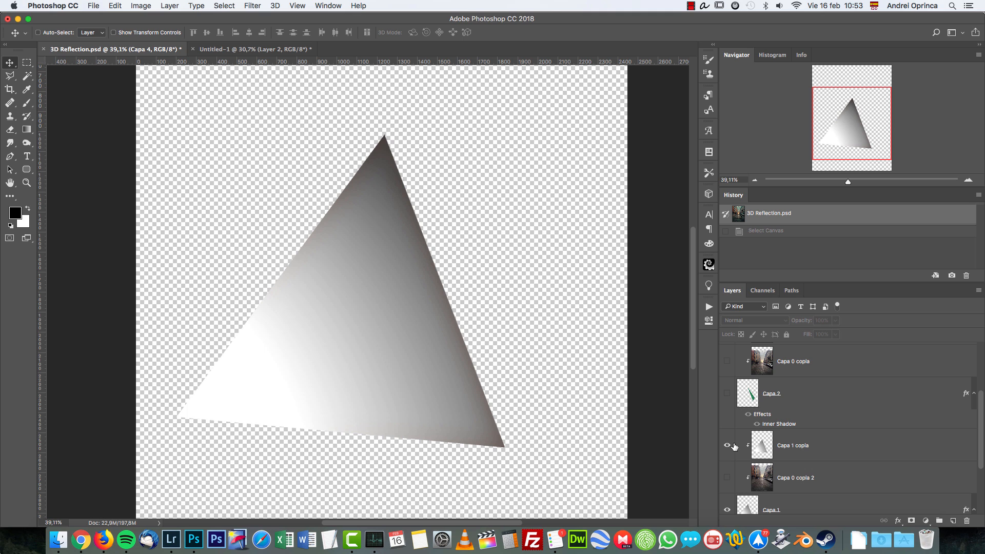
click(727, 361)
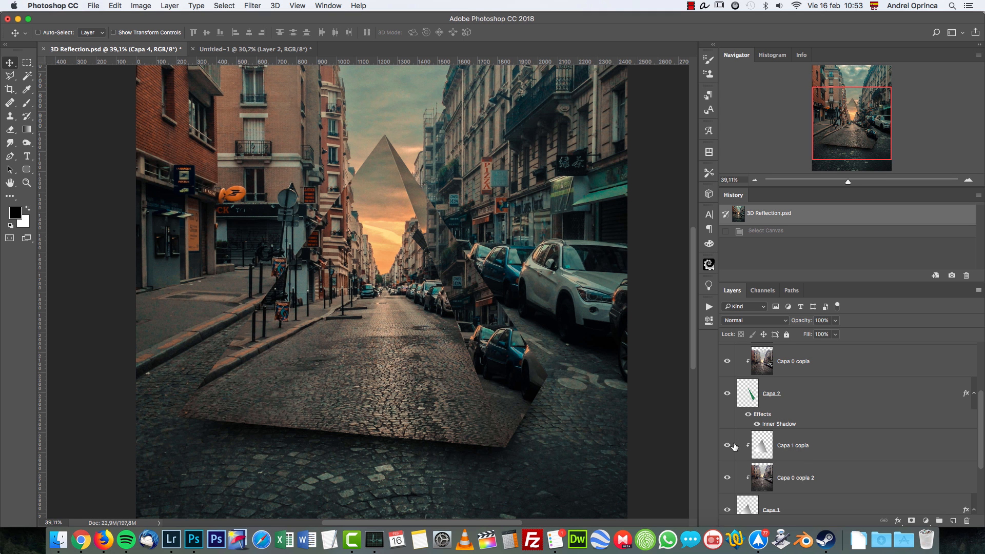
click(727, 445)
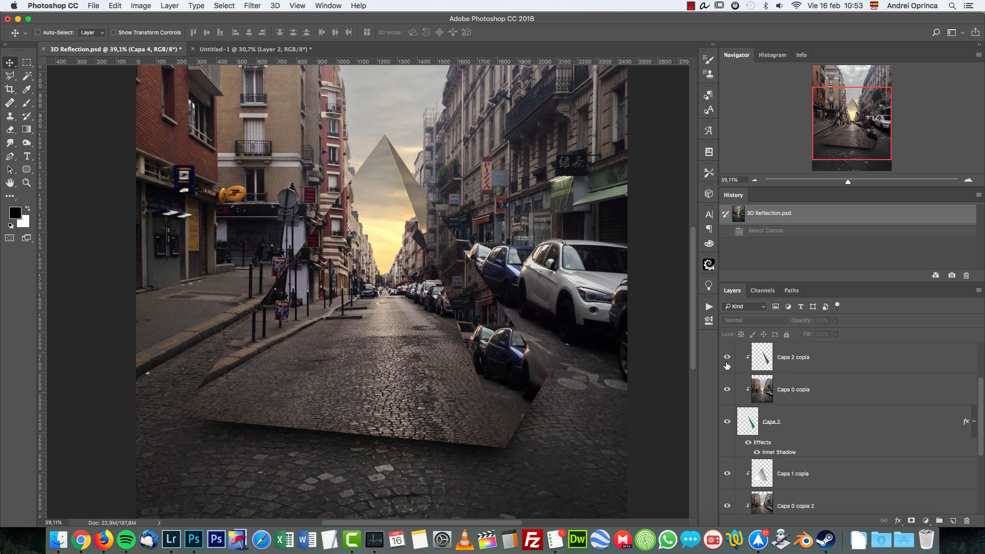
scroll(up, 3)
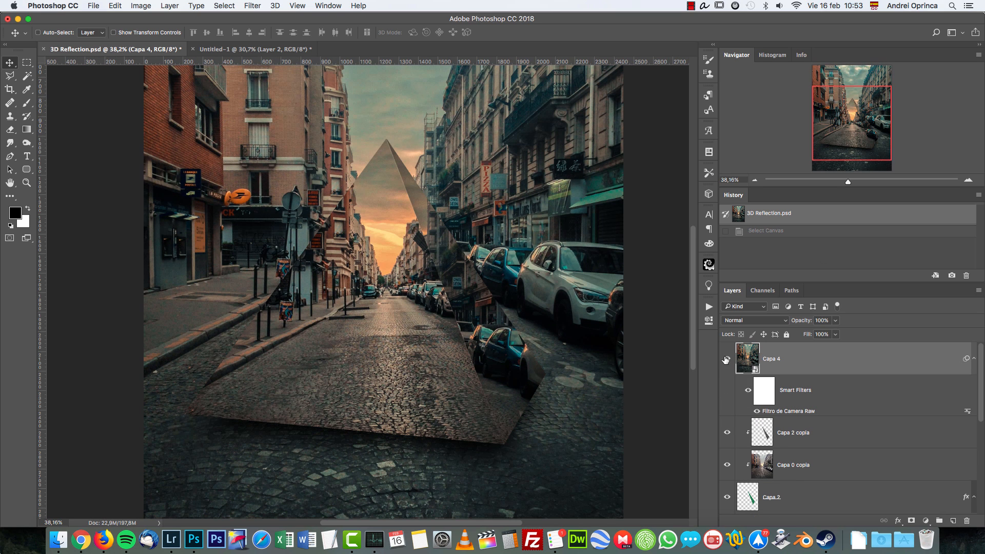
click(253, 49)
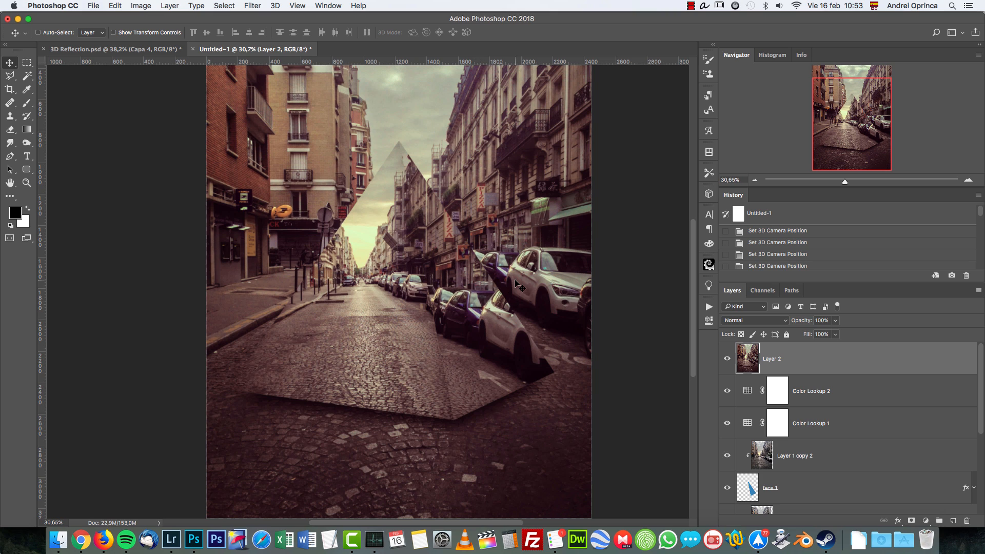